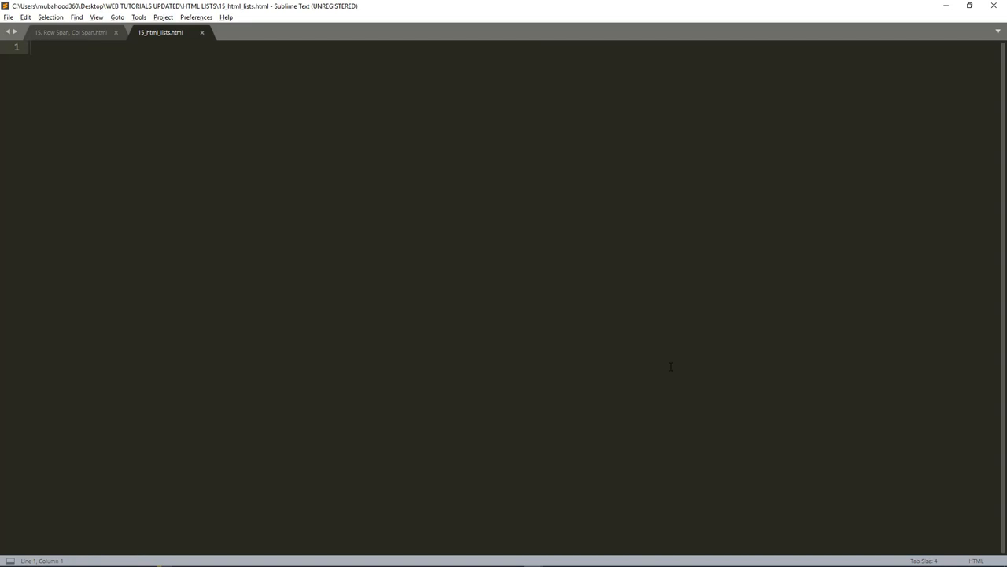
# Expand the html boilerplate and set the page title to 'HTML LISTS'
pyautogui.write('html>')
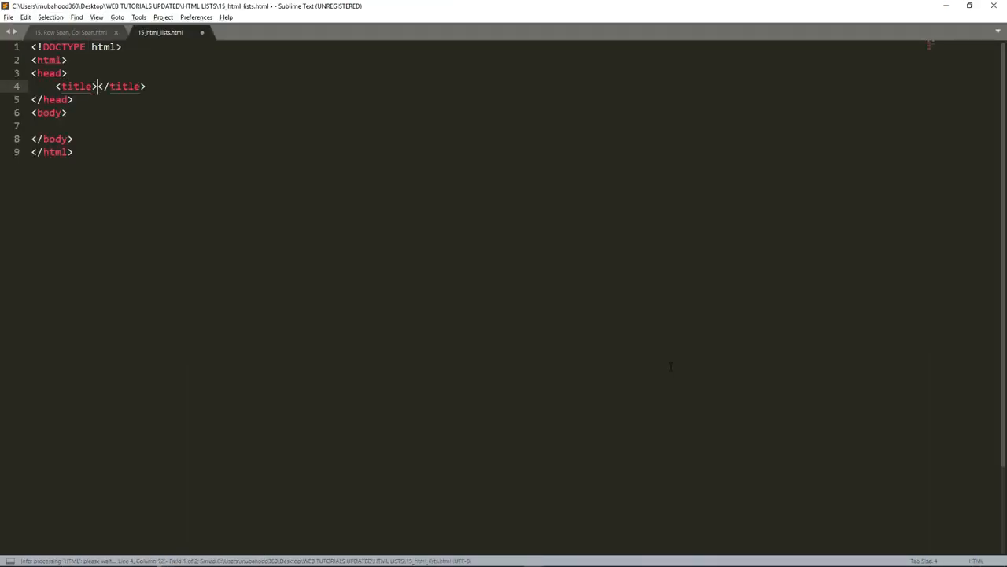
pyautogui.write('H')
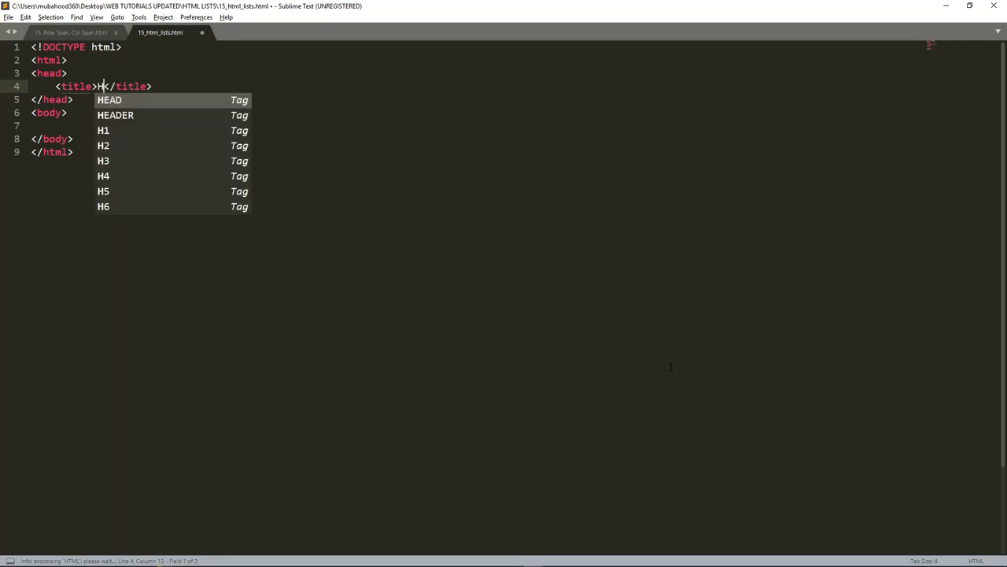
pyautogui.write('TML LI')
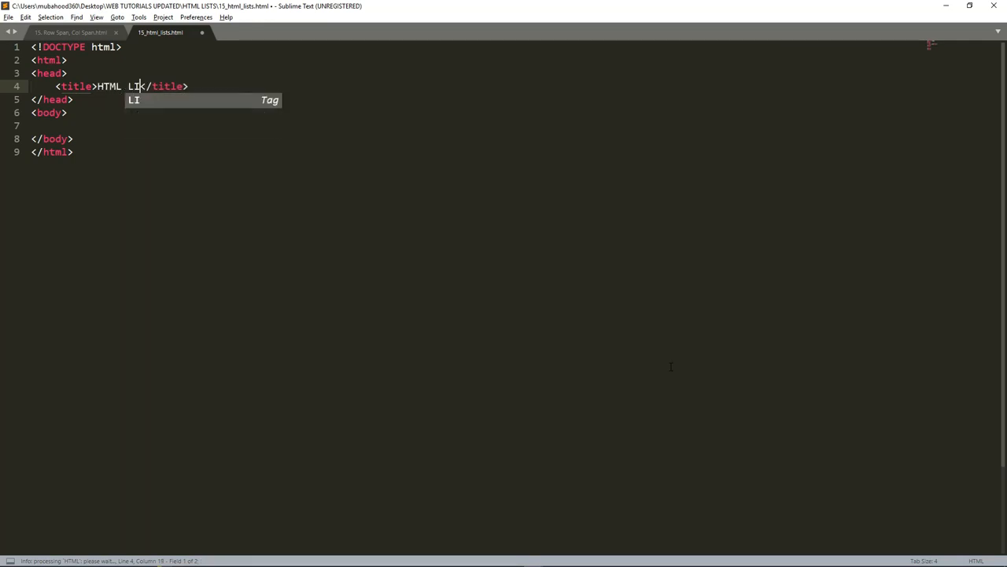
pyautogui.write('STS')
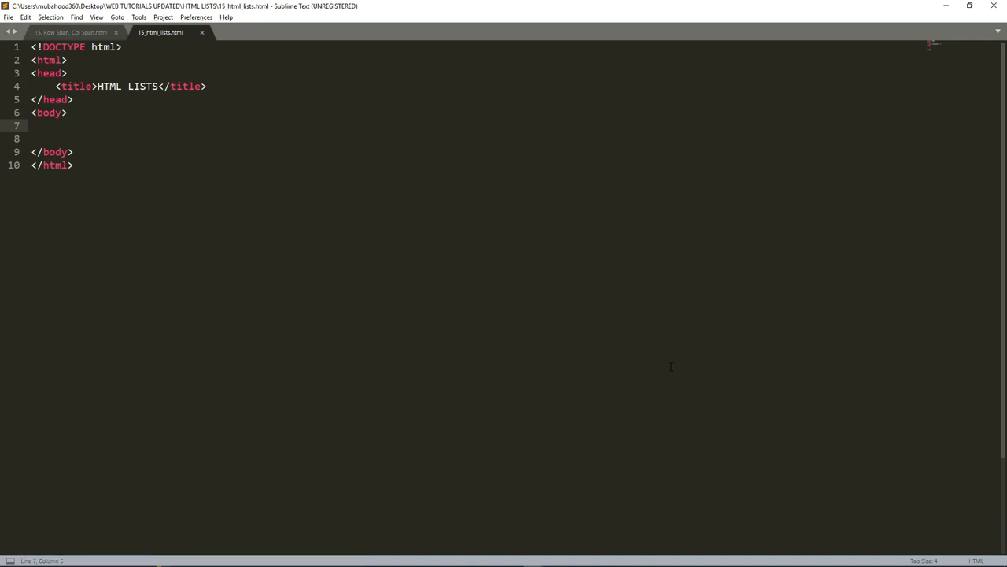
# Add an <ol> to the body holding four empty list items
pyautogui.press('enter')
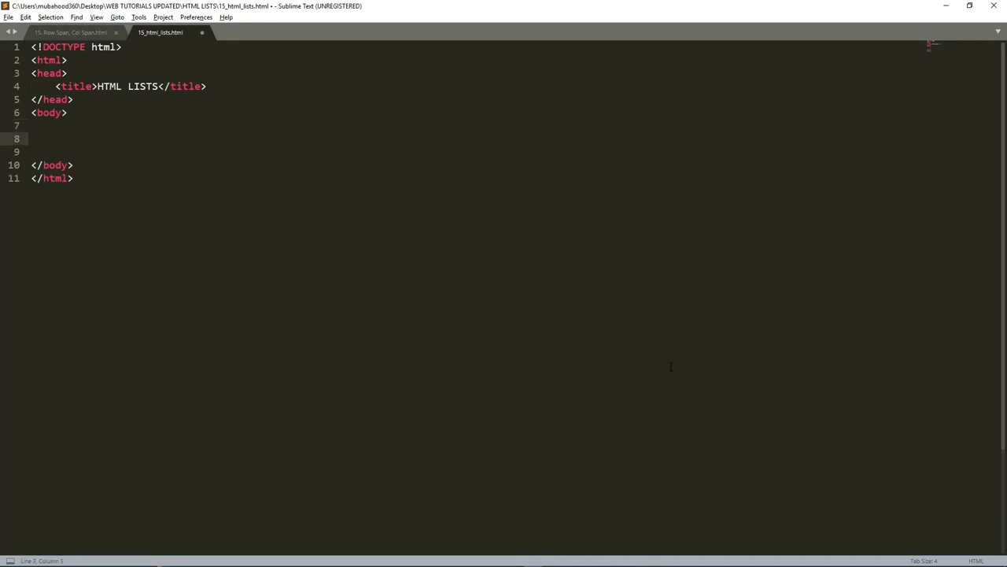
pyautogui.write('ol')
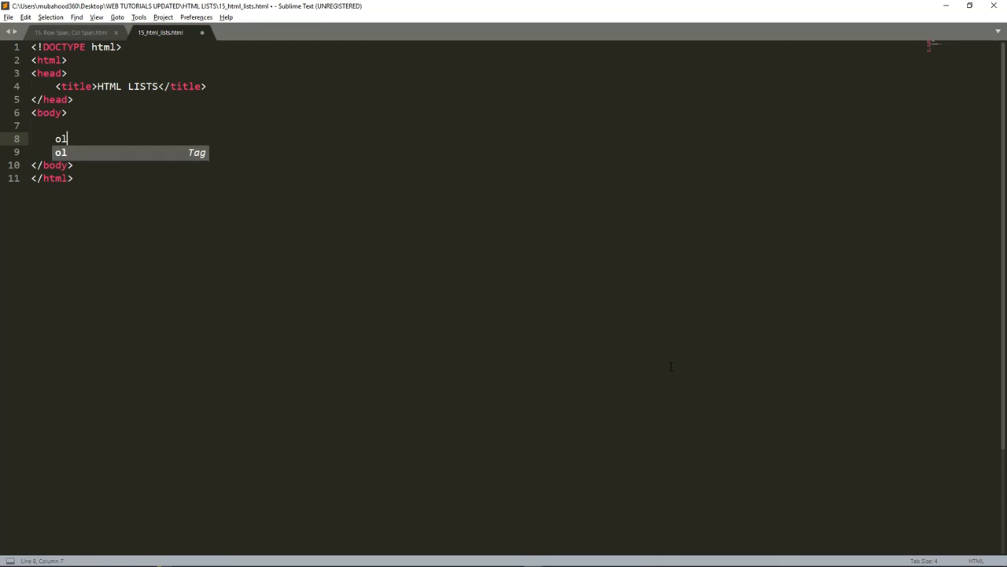
pyautogui.press('escape')
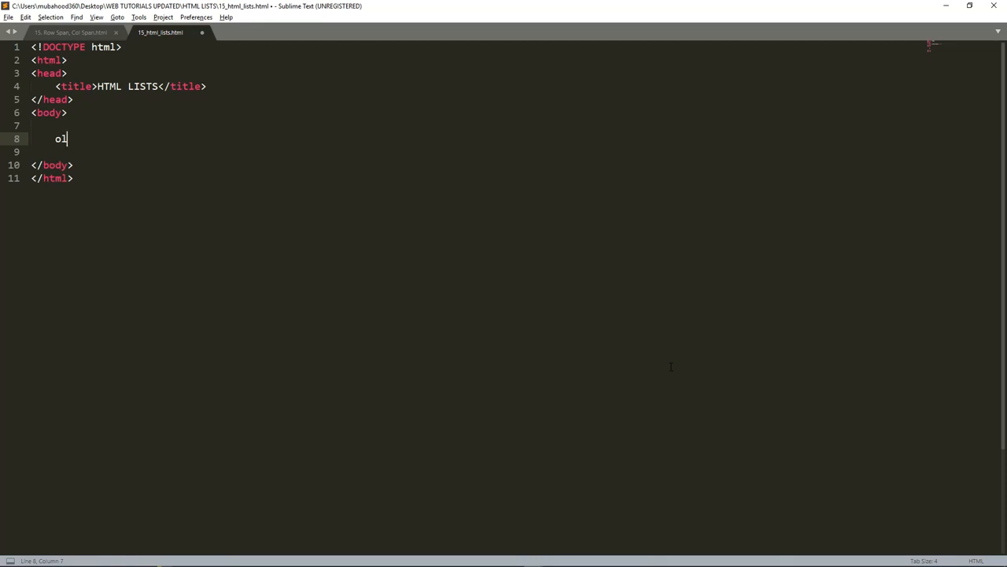
pyautogui.write('><')
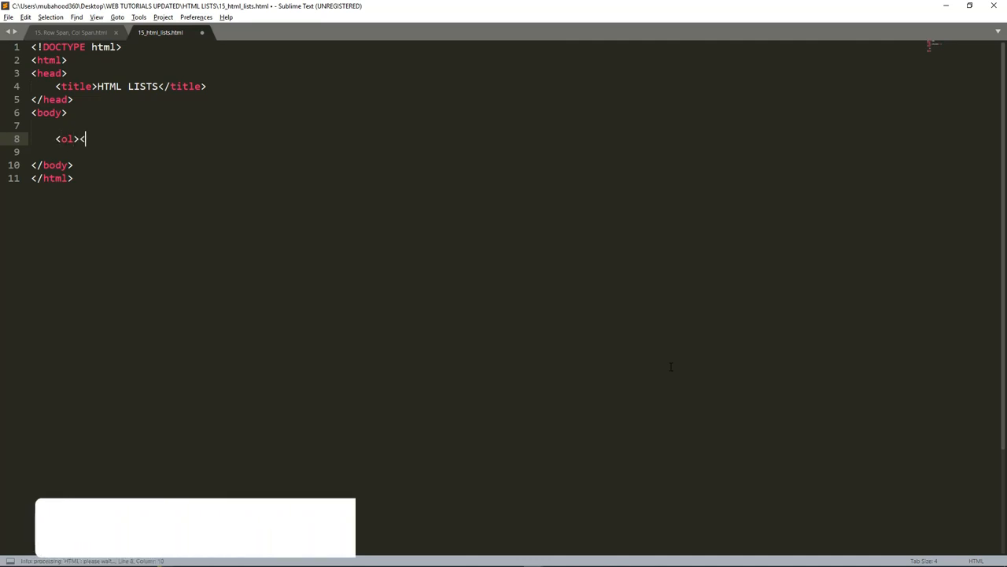
pyautogui.write('/ol>')
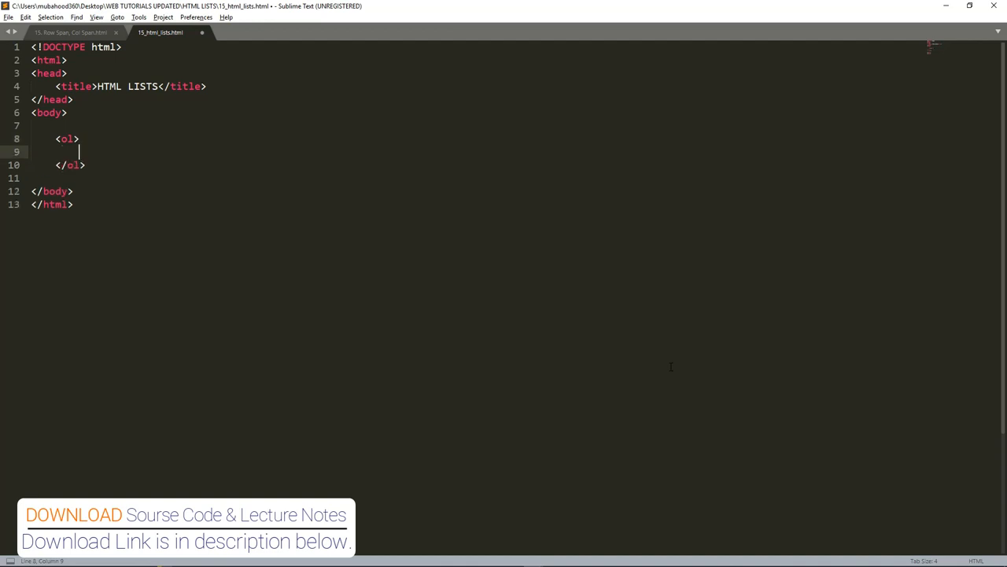
pyautogui.press('ctrl+s')
pyautogui.write('<li></li>')
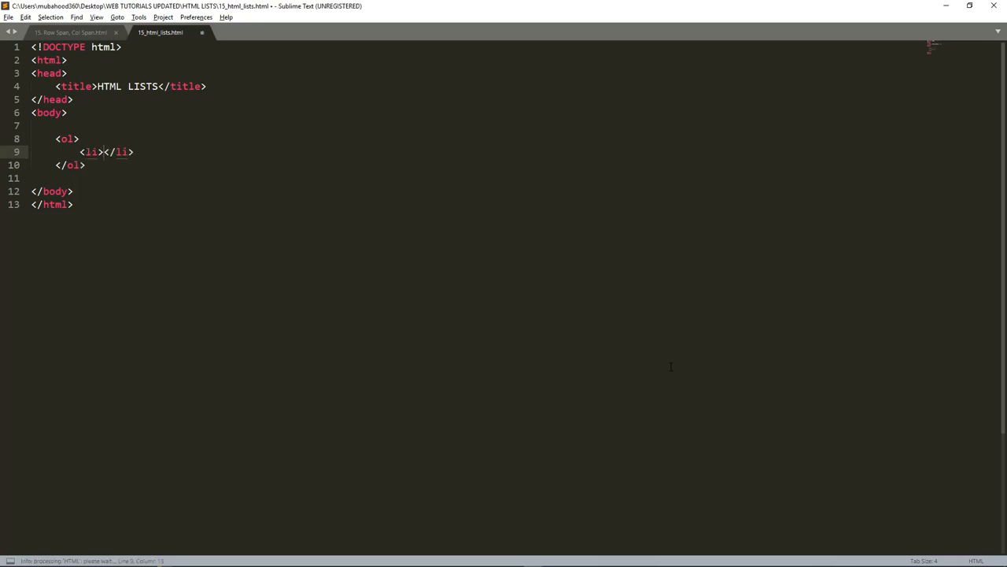
pyautogui.press('ctrl+s')
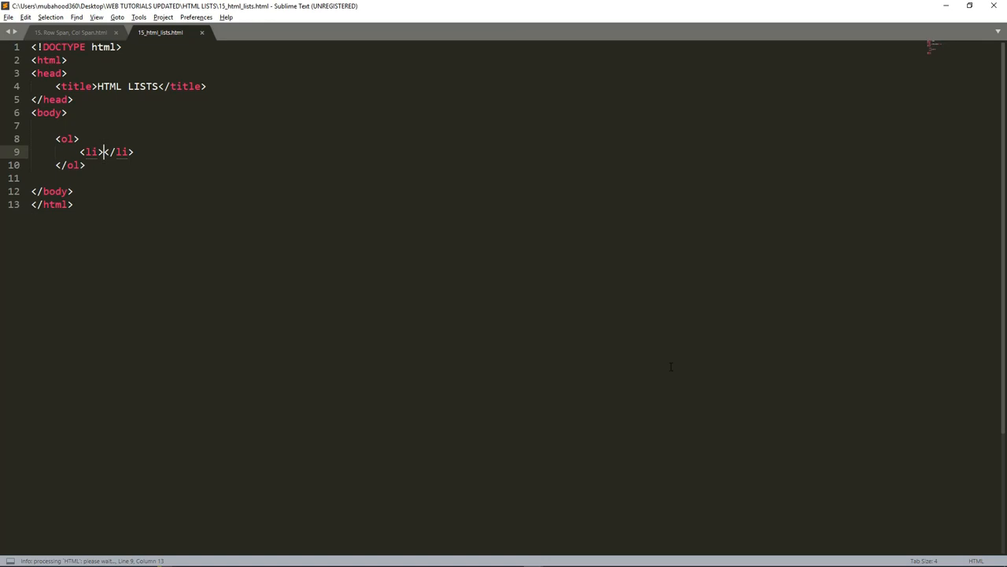
pyautogui.press('enter')
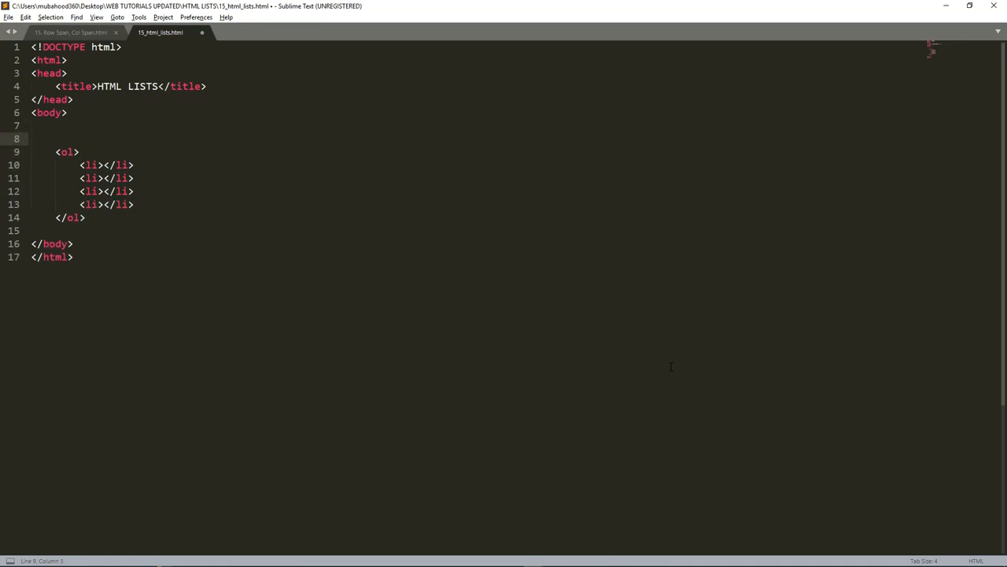
# Add the Colors label and items Red, Green, Yellow, Black and Purple, then save
pyautogui.write('Colore')
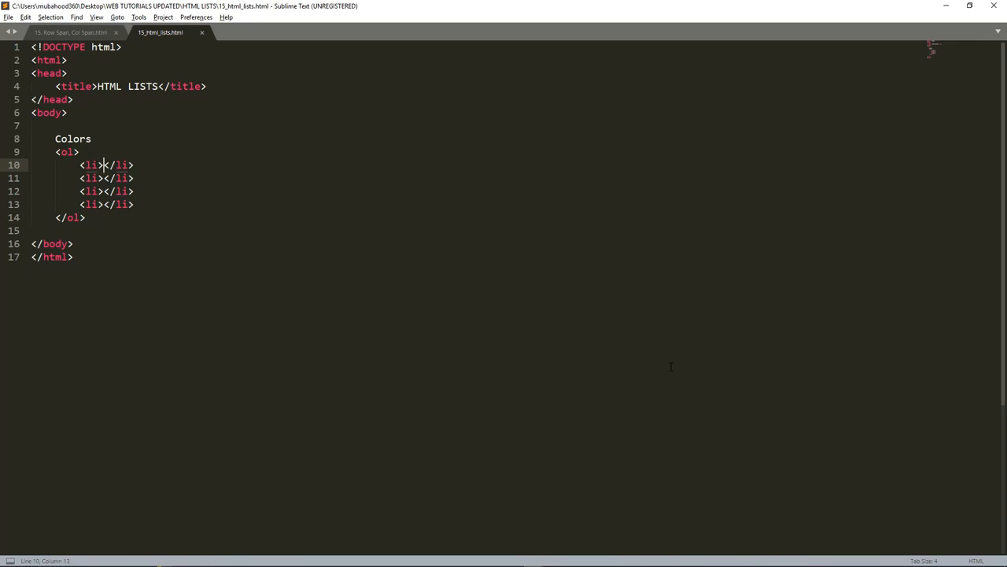
pyautogui.write('R')
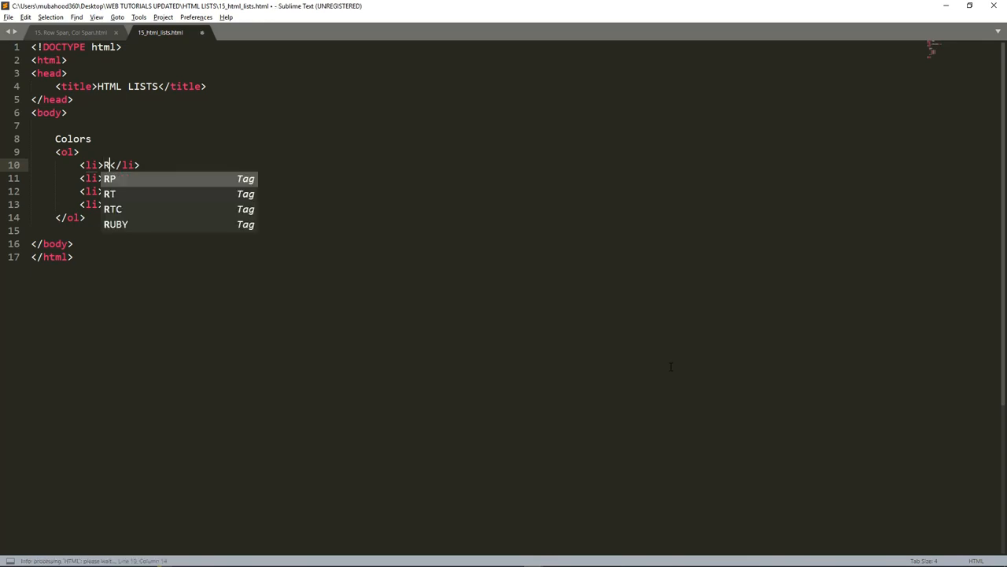
pyautogui.write('ed')
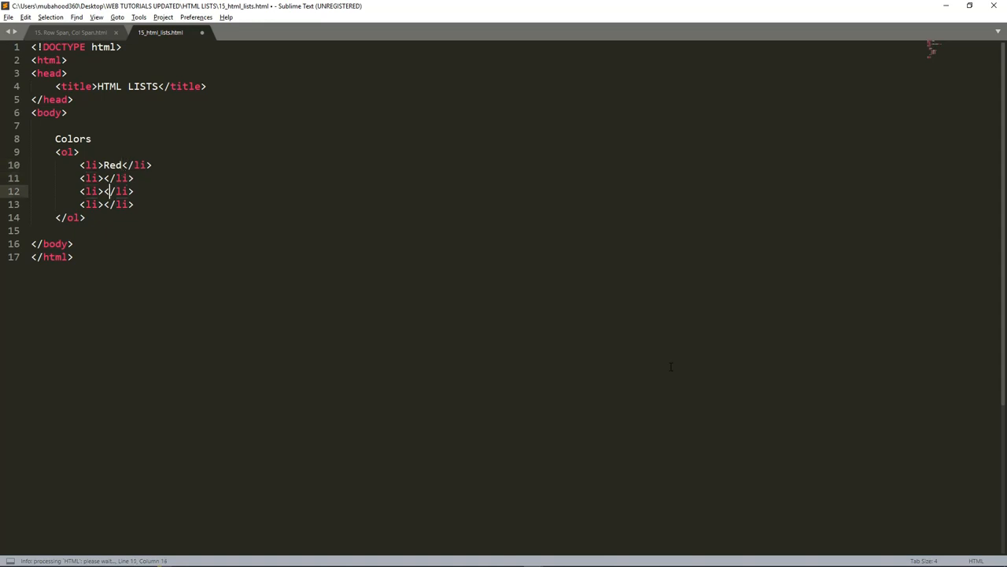
pyautogui.write('Gr')
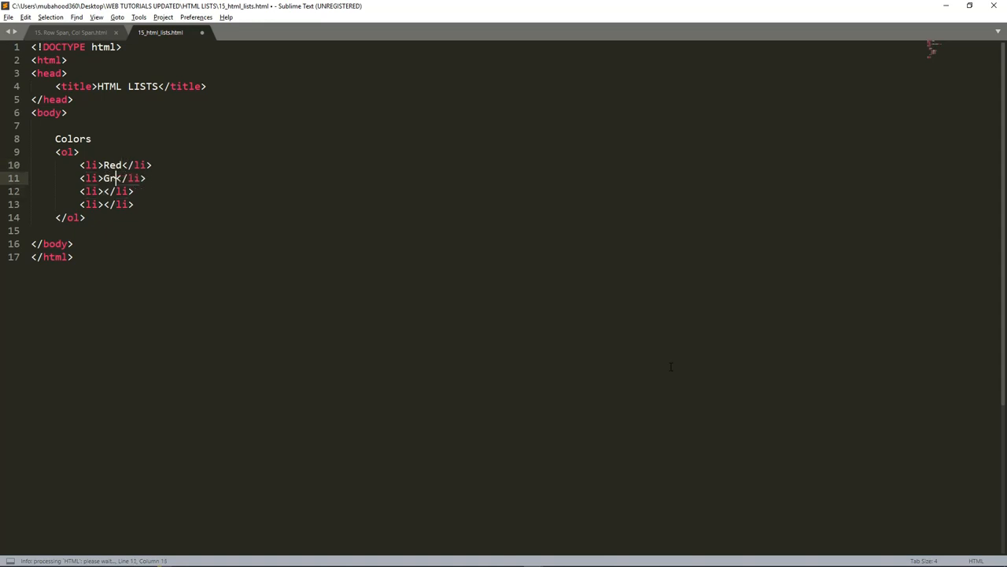
pyautogui.write('een')
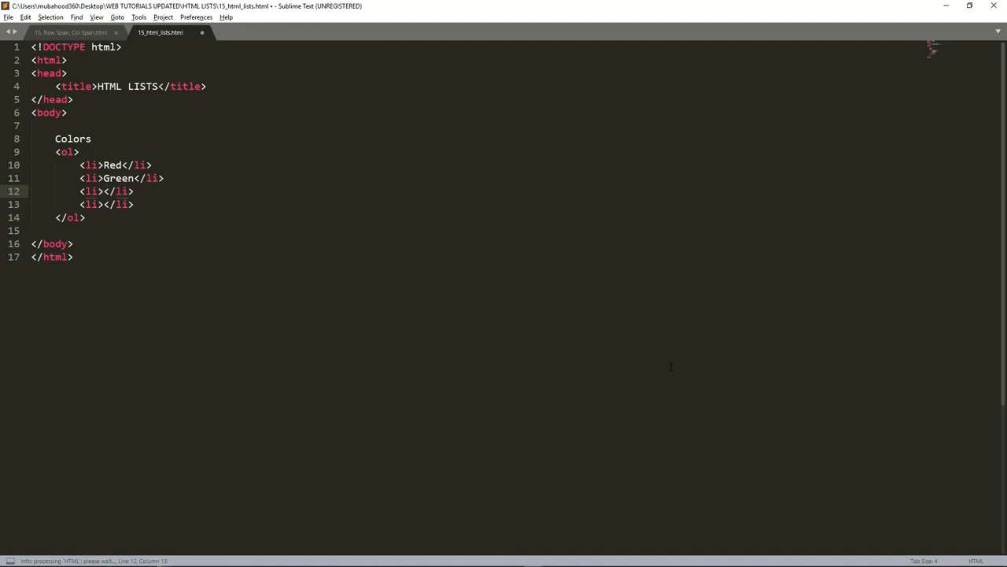
pyautogui.write('Y')
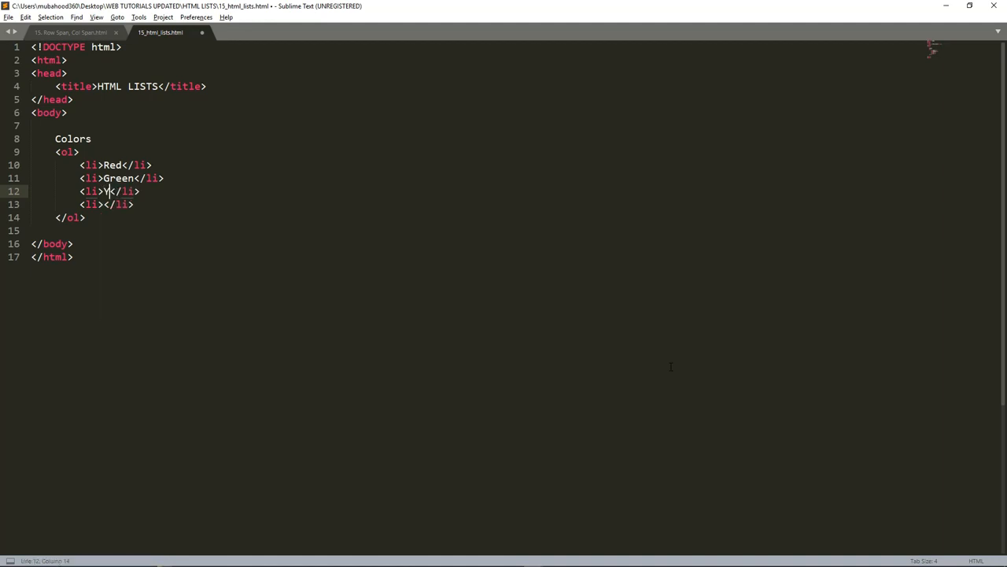
pyautogui.write('ellow')
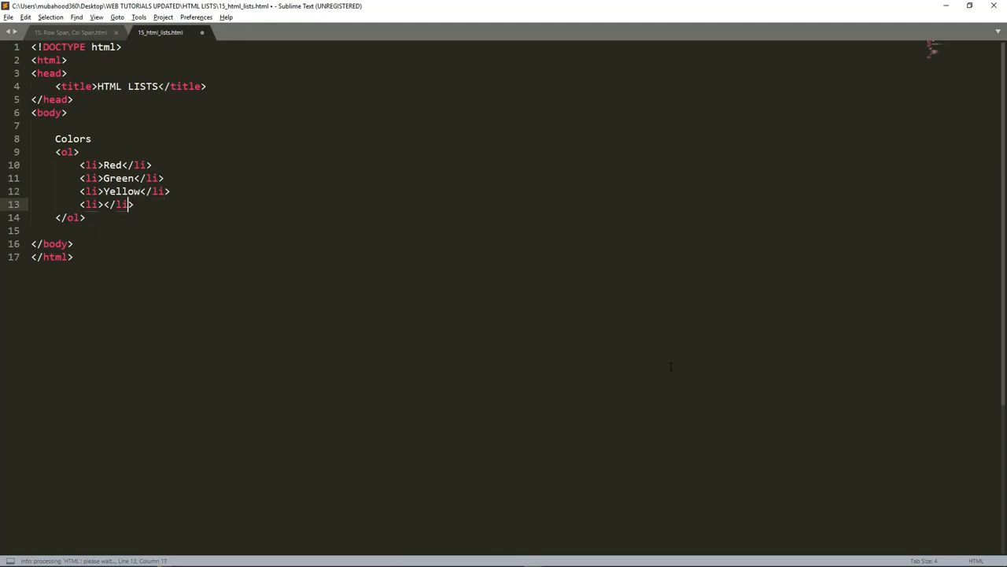
pyautogui.write('Black')
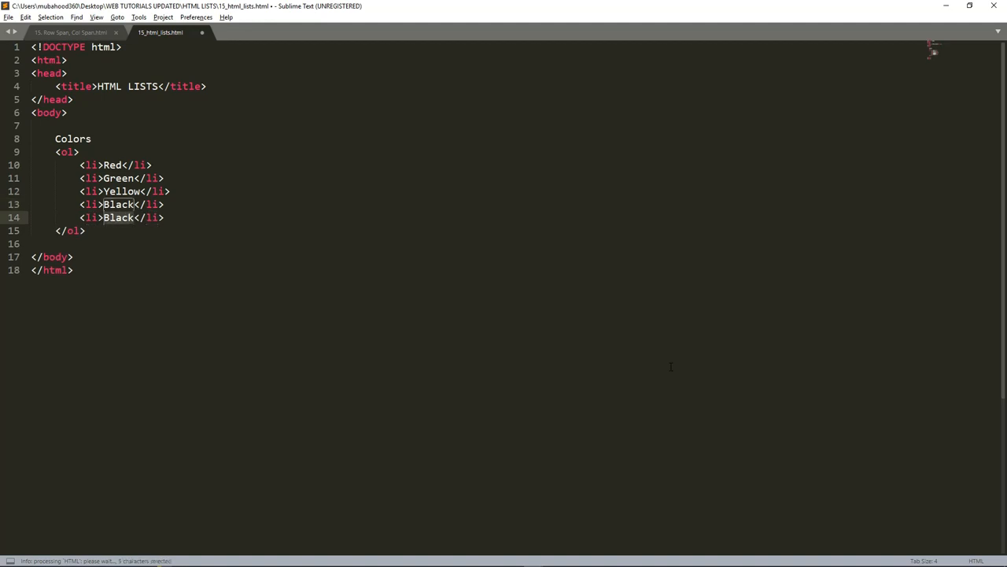
pyautogui.write('Purple')
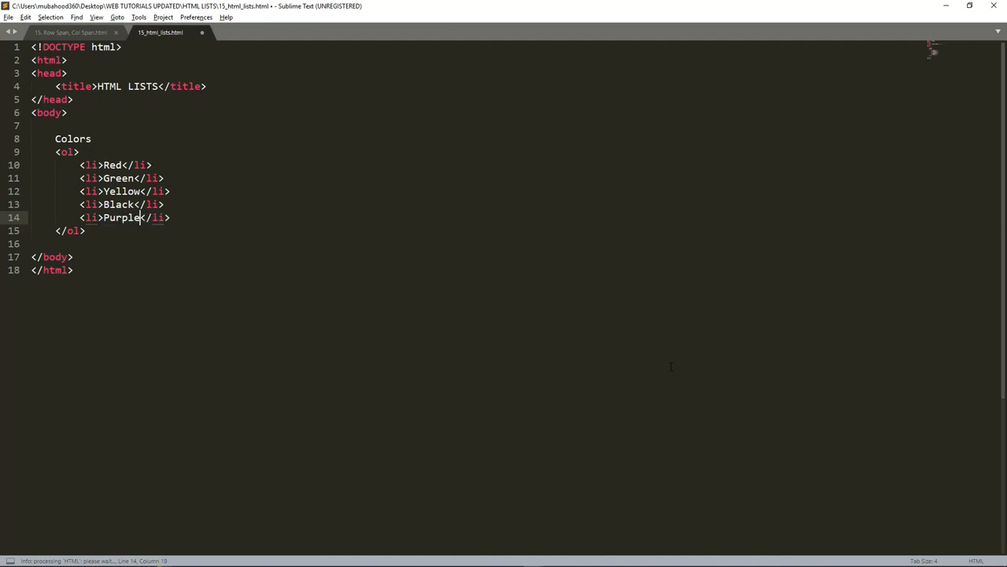
pyautogui.press('ctrl+s')
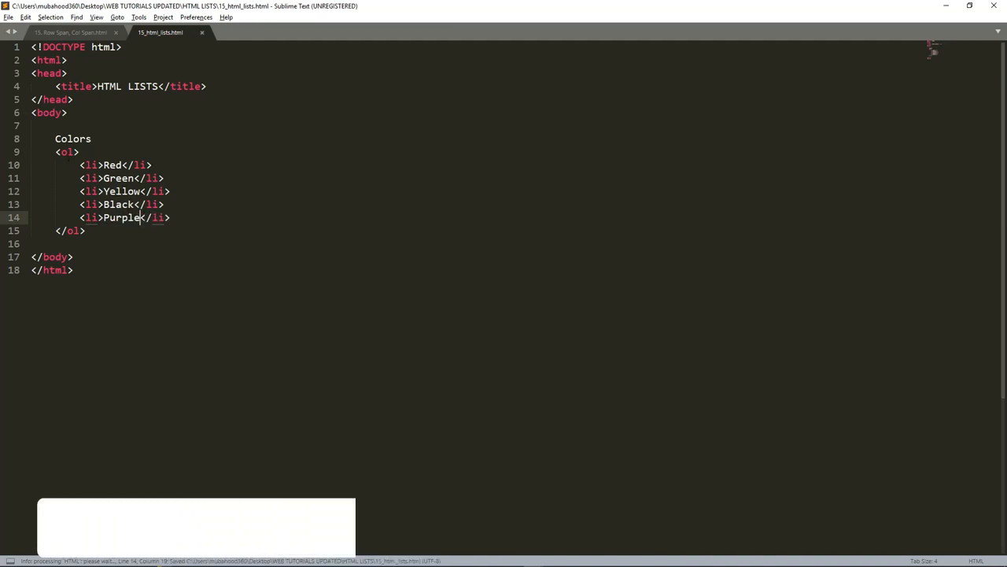
# Open the page in the browser from the editor's context menu
pyautogui.click(67, 152)
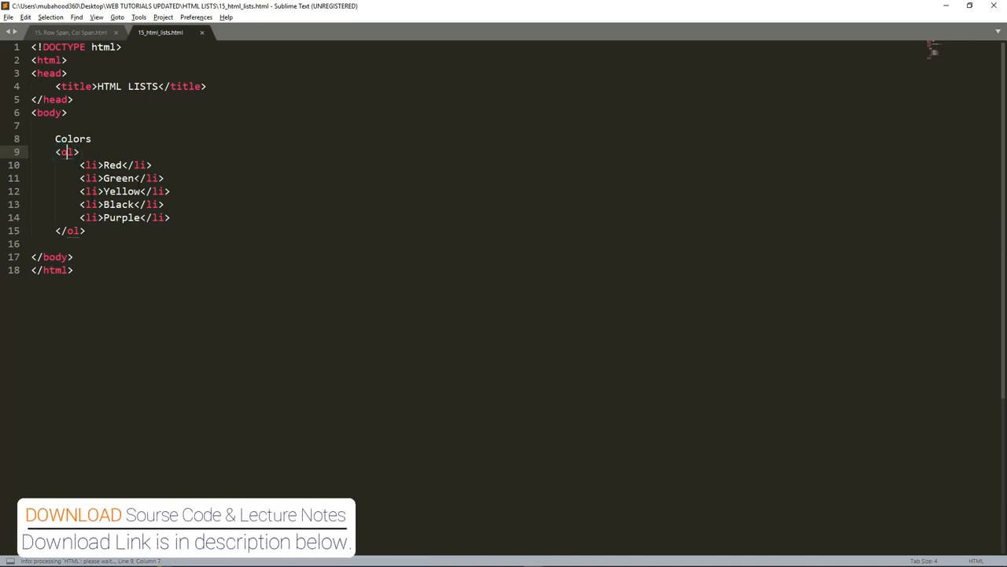
pyautogui.rightClick(67, 152)
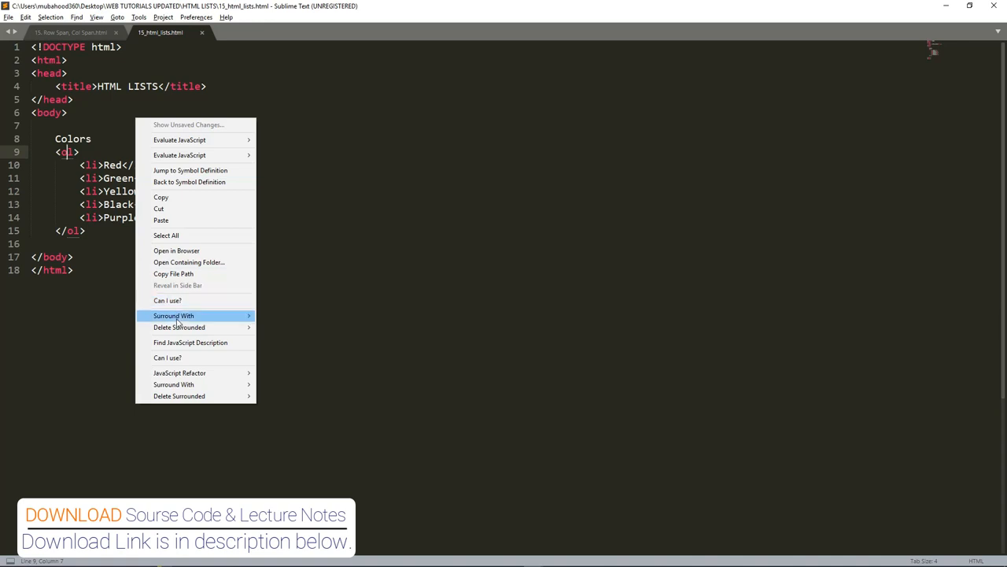
pyautogui.moveTo(181, 240)
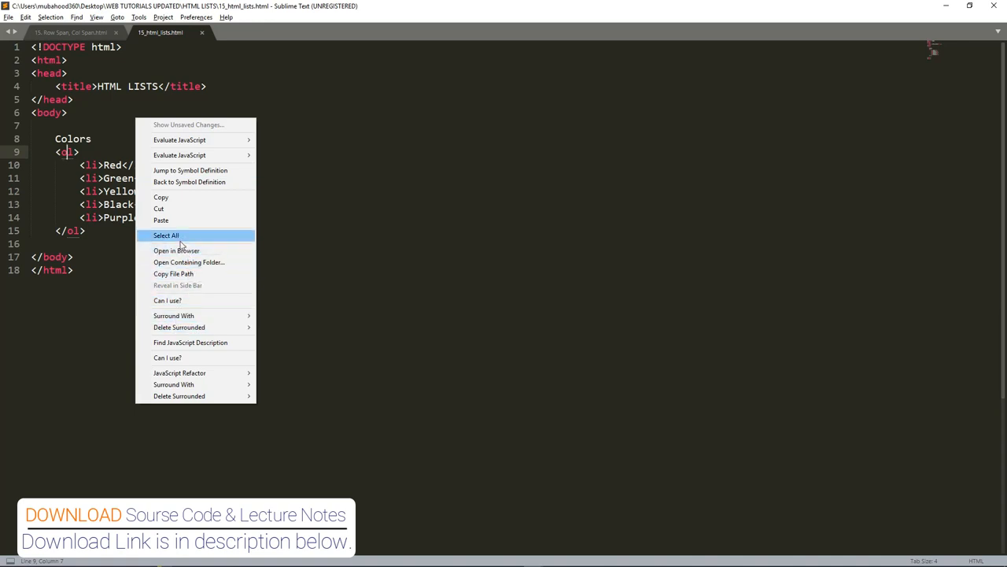
pyautogui.click(176, 250)
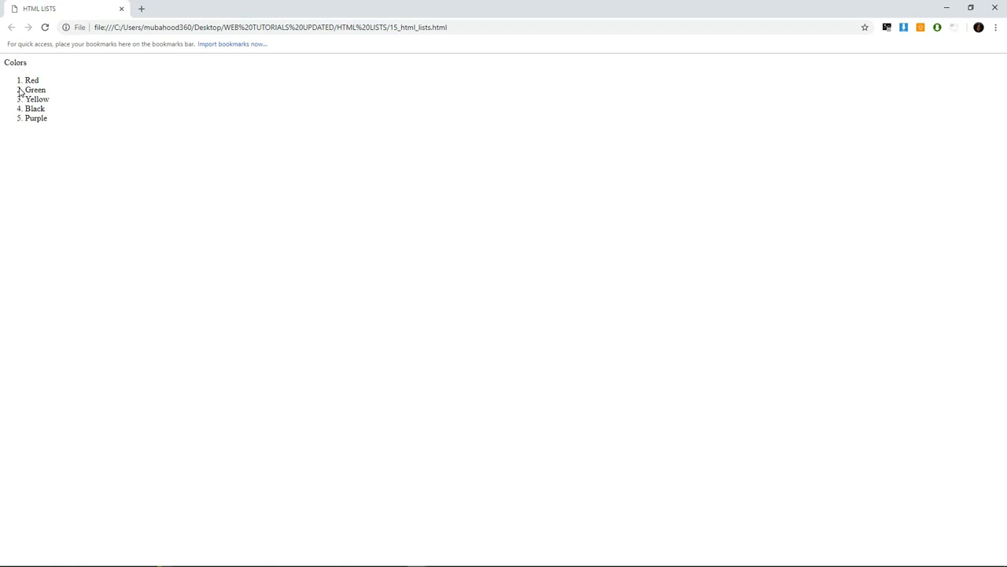
# Check the numbered Colors list in Chrome, then return to Sublime Text
pyautogui.press('alt+tab')
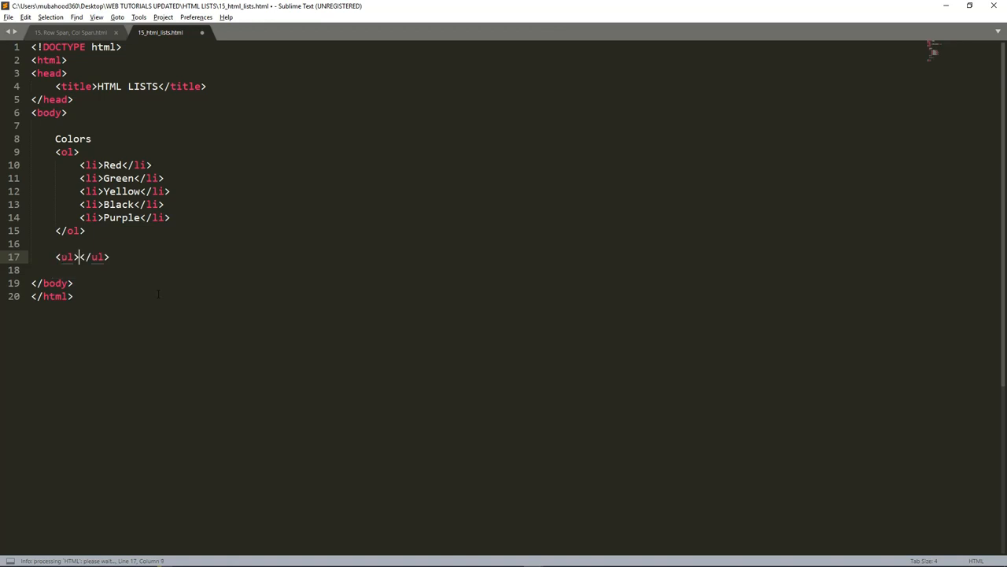
# Add an h2 'Brands' heading and an unordered list of empty list items
pyautogui.press('enter')
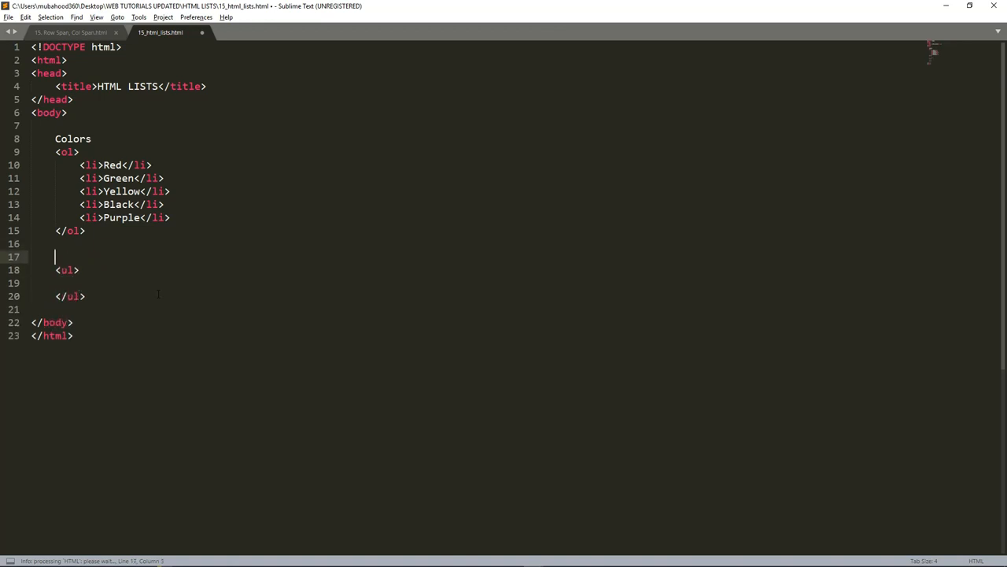
pyautogui.write('h2')
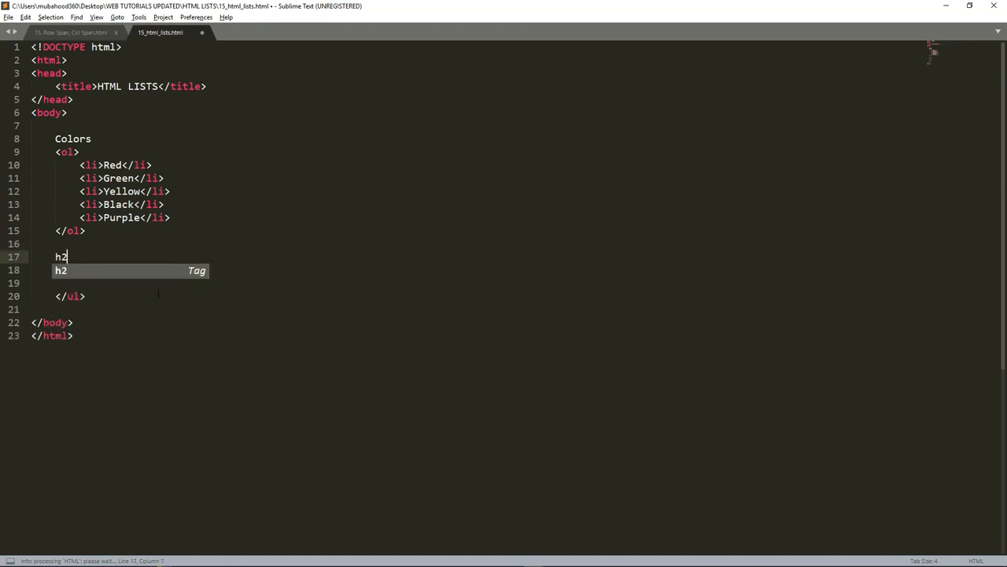
pyautogui.write('Br</h2>')
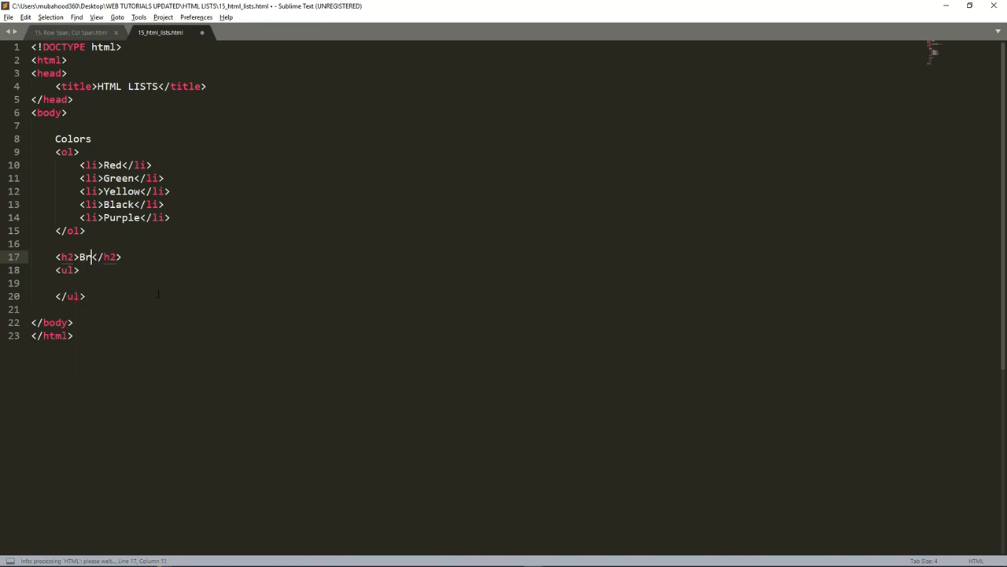
pyautogui.write('adn')
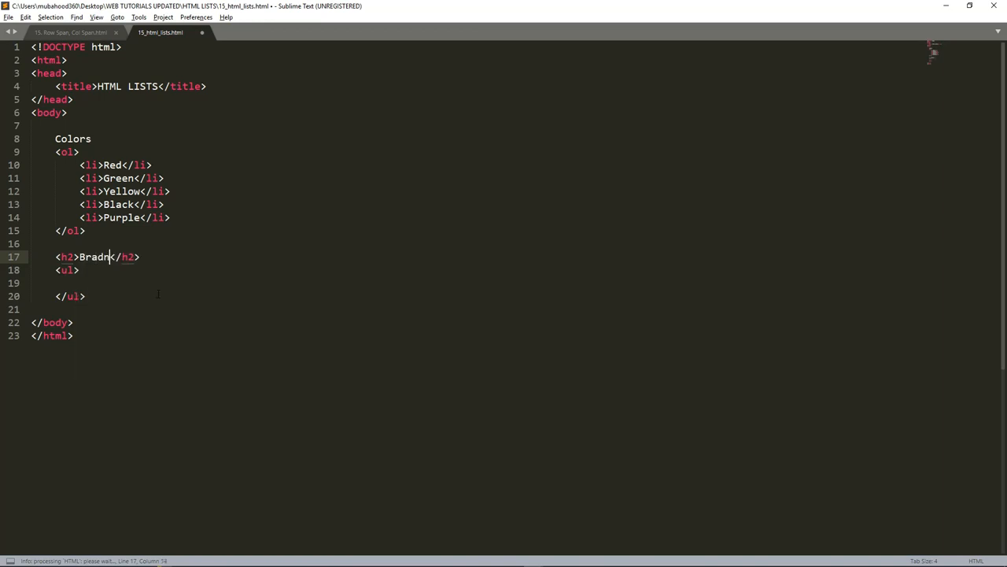
pyautogui.press('Backspace')
pyautogui.write('nds')
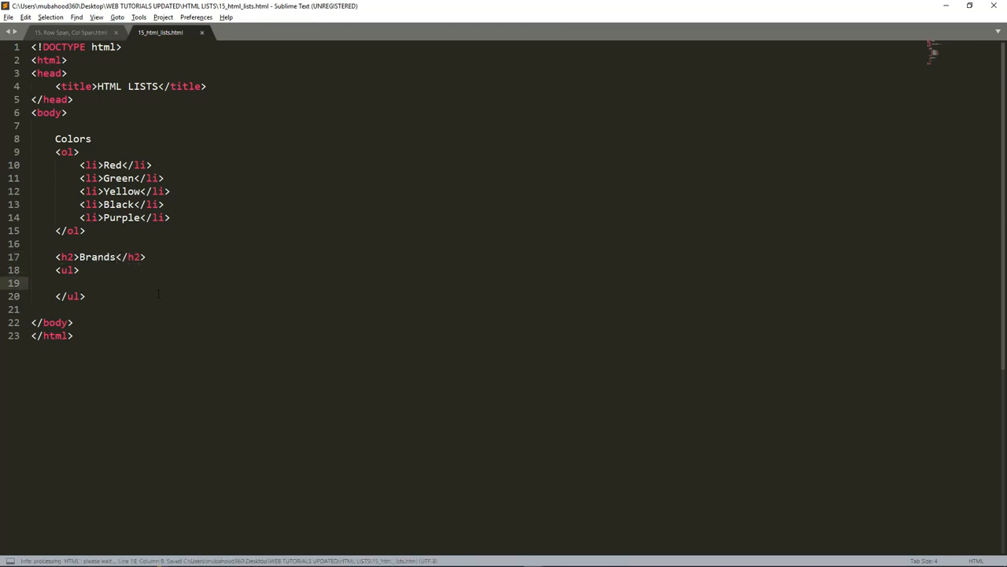
pyautogui.write('li')
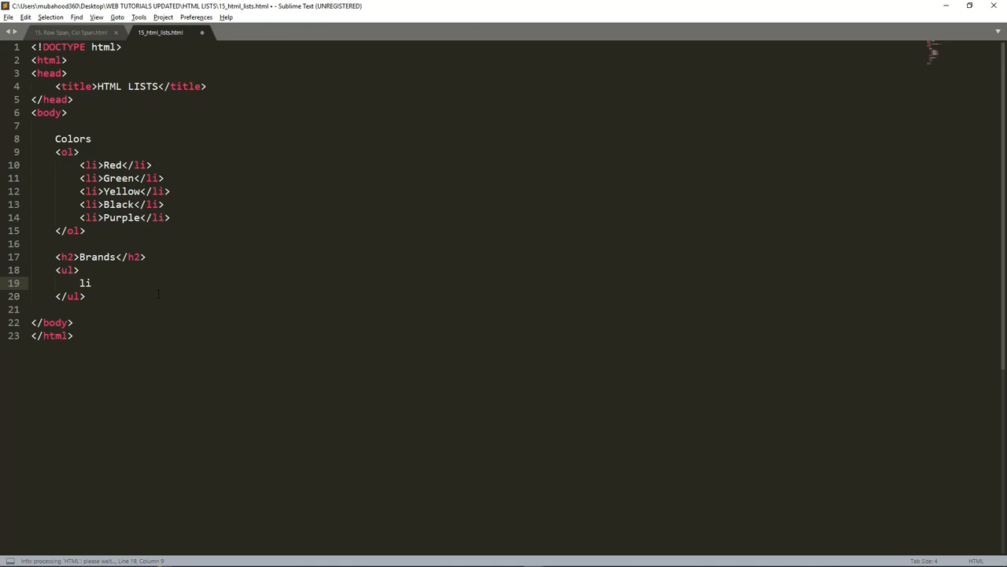
pyautogui.write('<li></li>')
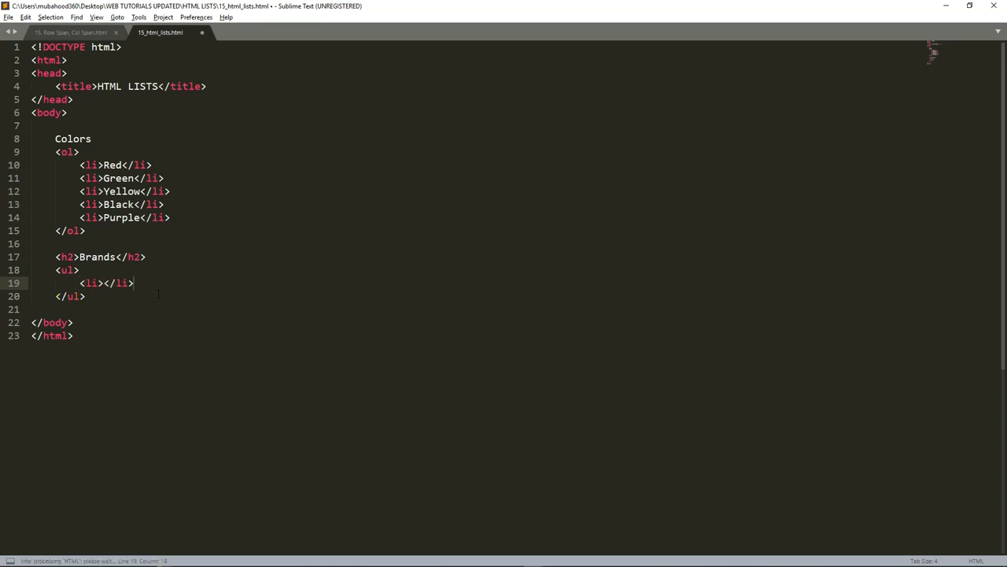
pyautogui.press('ctrl+s')
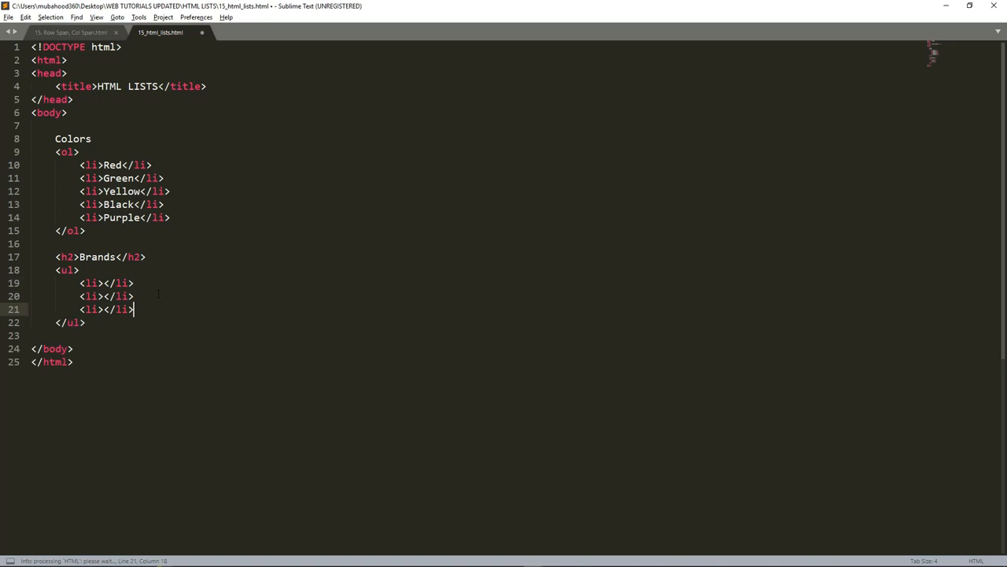
pyautogui.press('Enter')
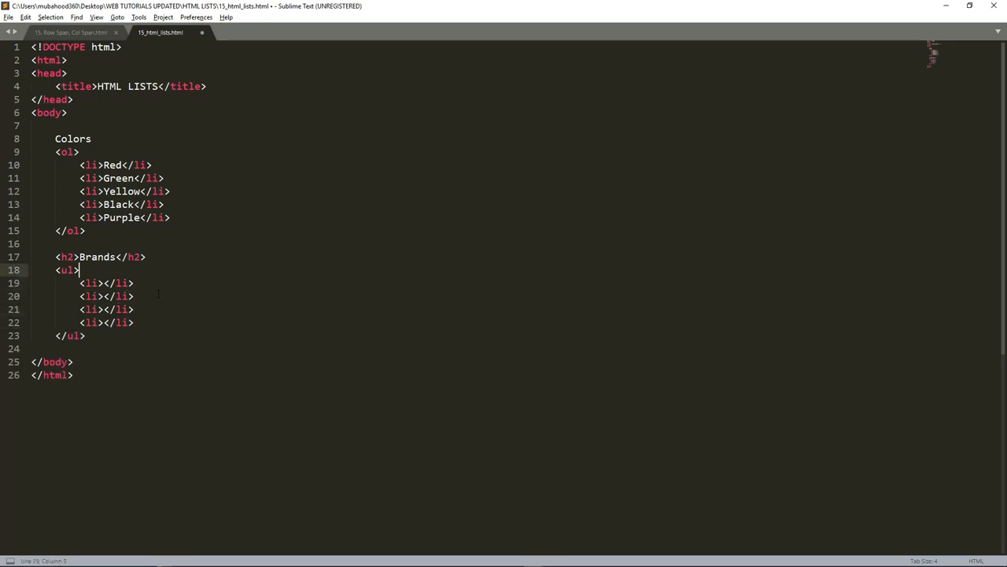
# Fill the items with Nokia, Samsung, Apple, Motorola, Toyota and a cola brand
pyautogui.click(104, 282)
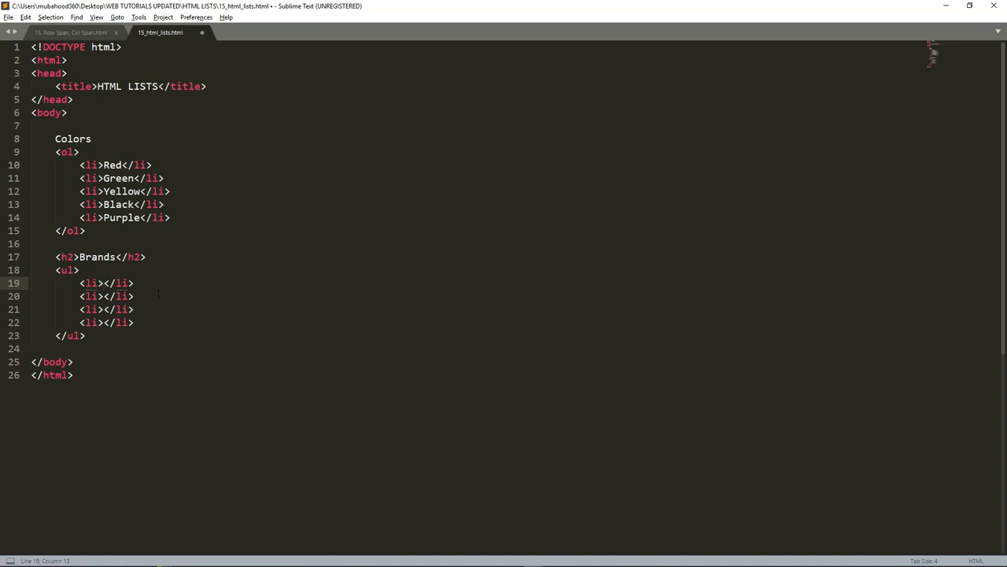
pyautogui.write('Nokia')
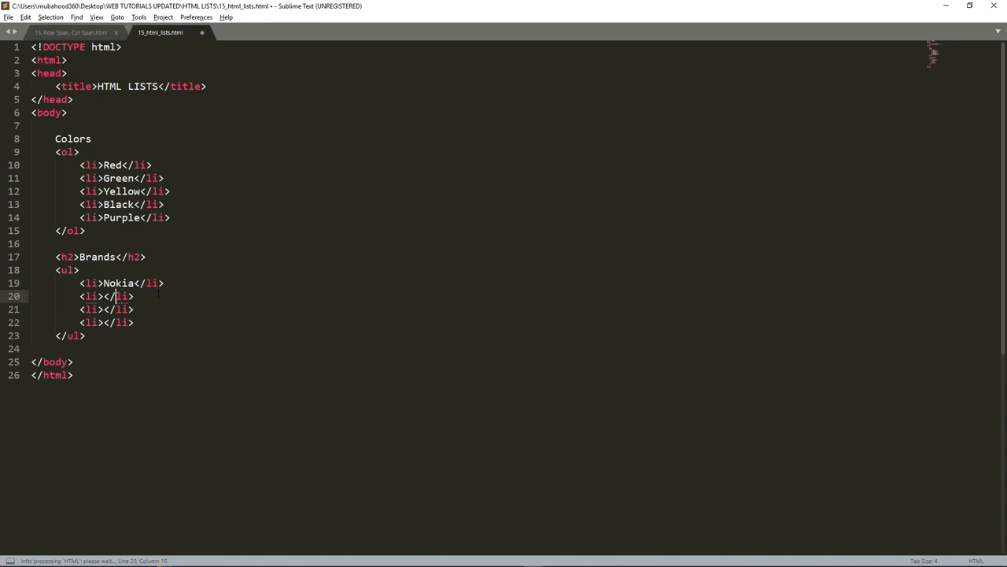
pyautogui.write('Su')
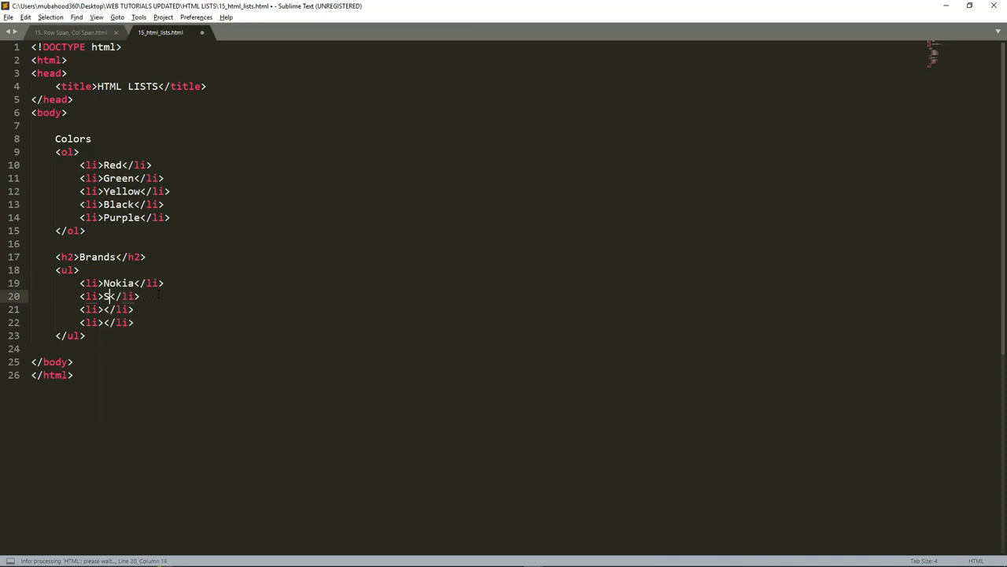
pyautogui.write('amsung')
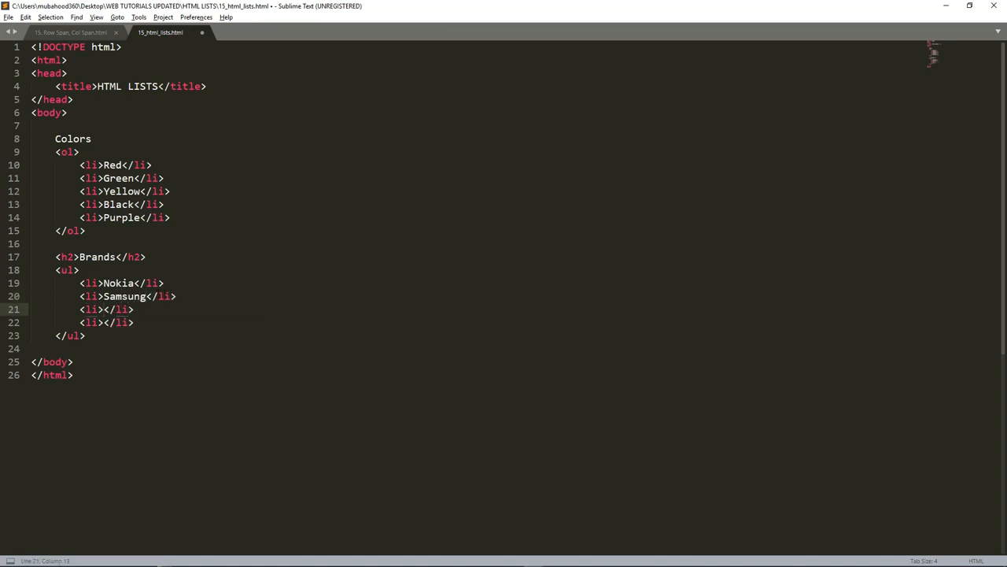
pyautogui.write('Apl')
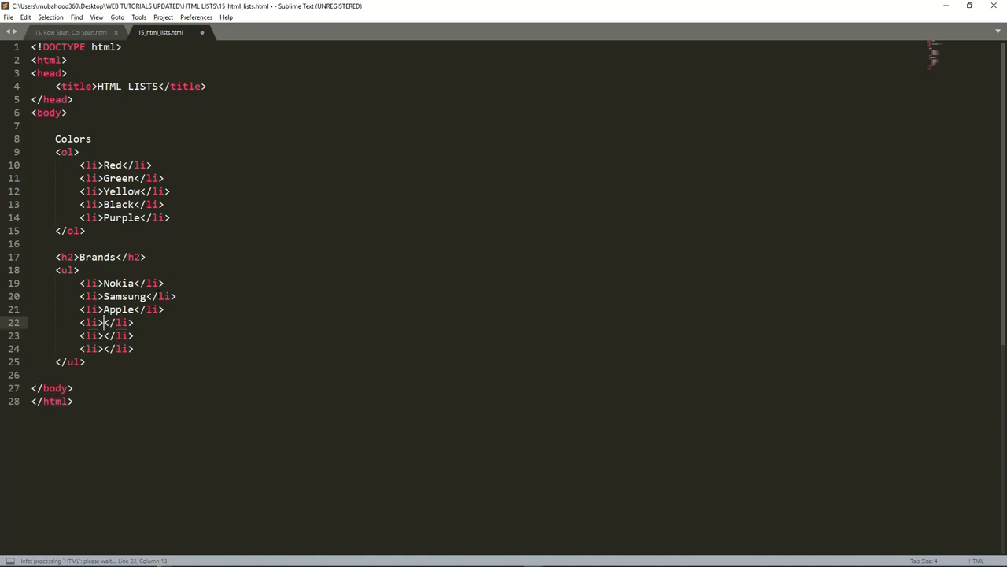
pyautogui.write('M')
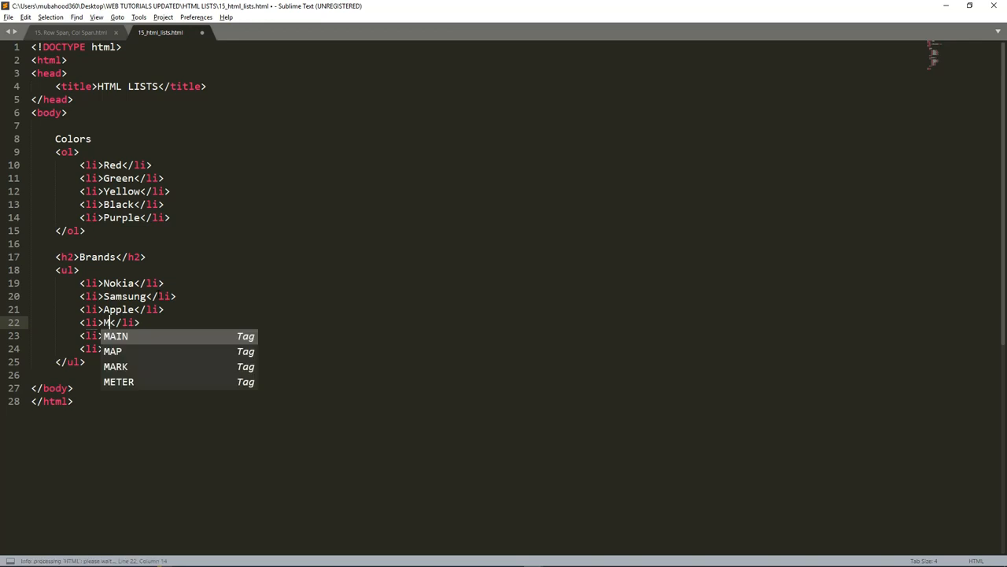
pyautogui.write('otorola')
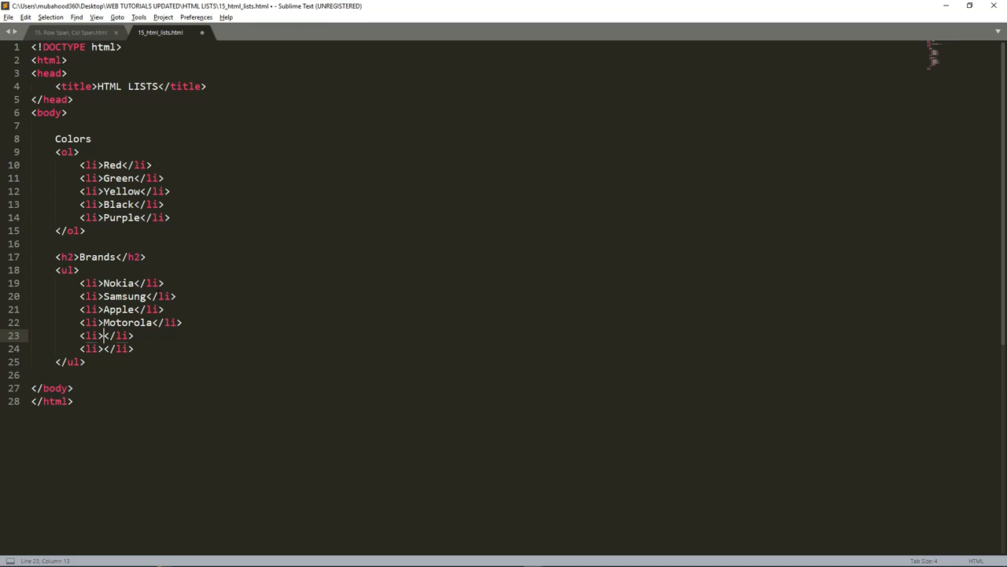
pyautogui.write('Toyota')
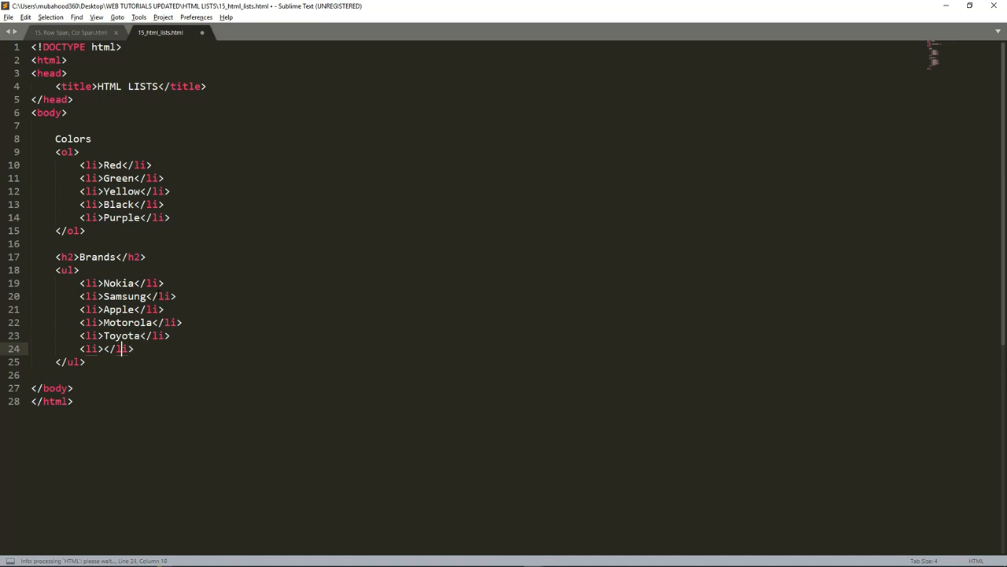
pyautogui.press('ctrl+s')
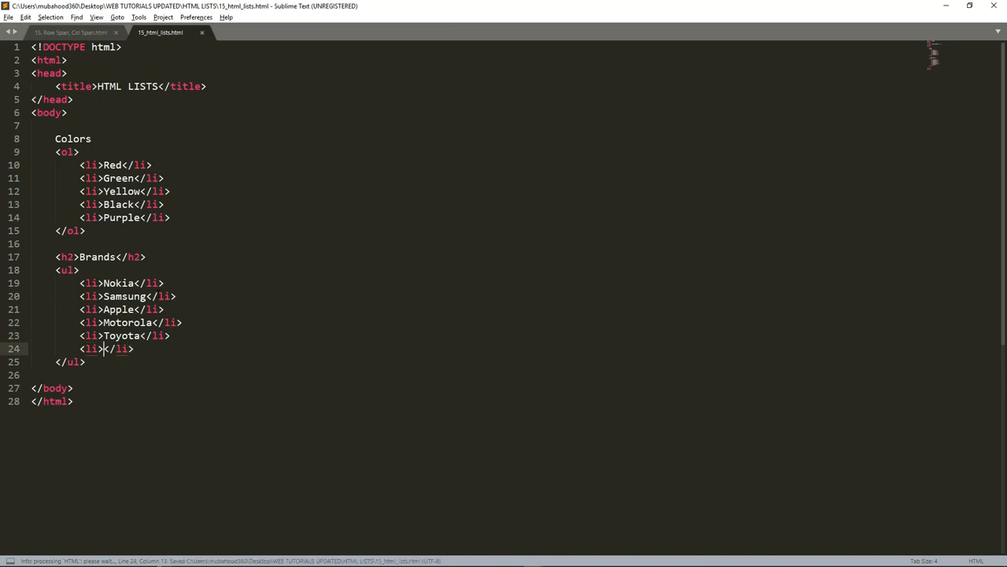
pyautogui.write('C')
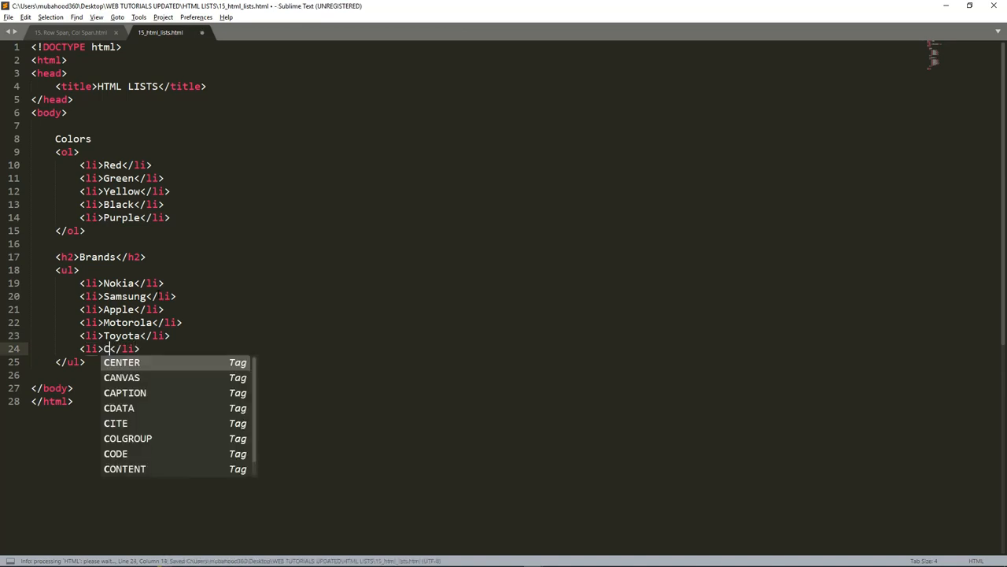
pyautogui.write('okaCo')
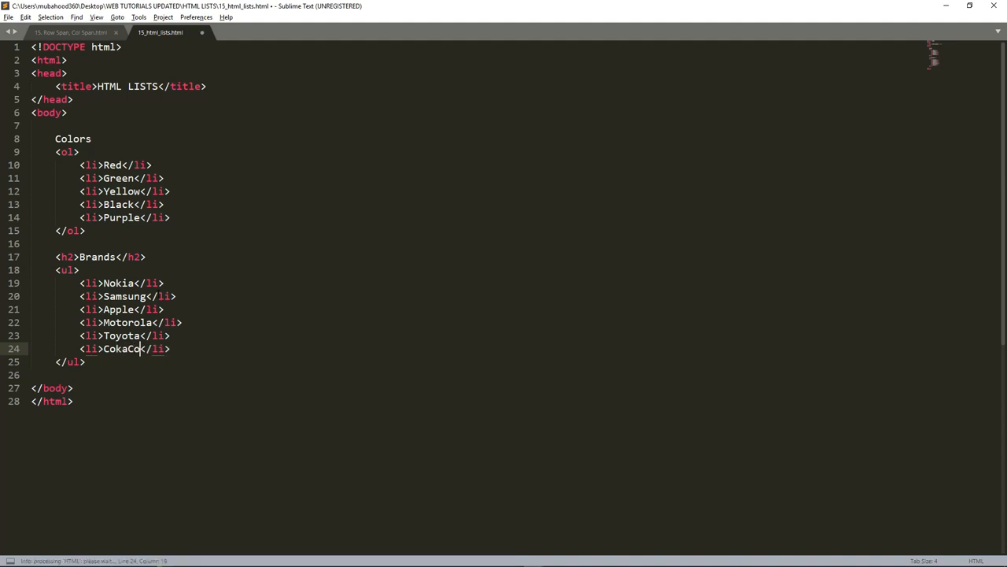
pyautogui.write('la')
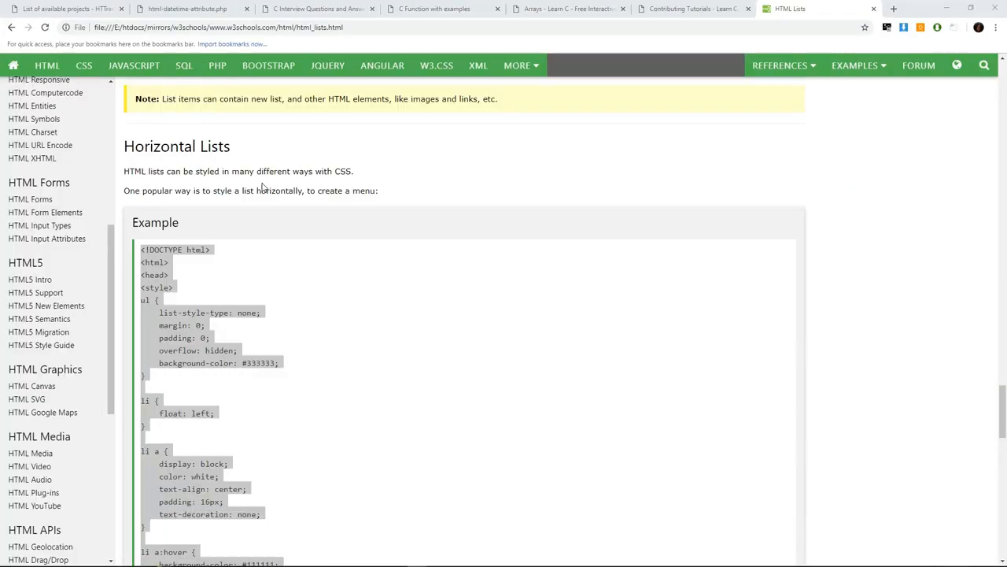
# Reload the local HTML LISTS page in Chrome and highlight the last brand names
pyautogui.press('alt+tab')
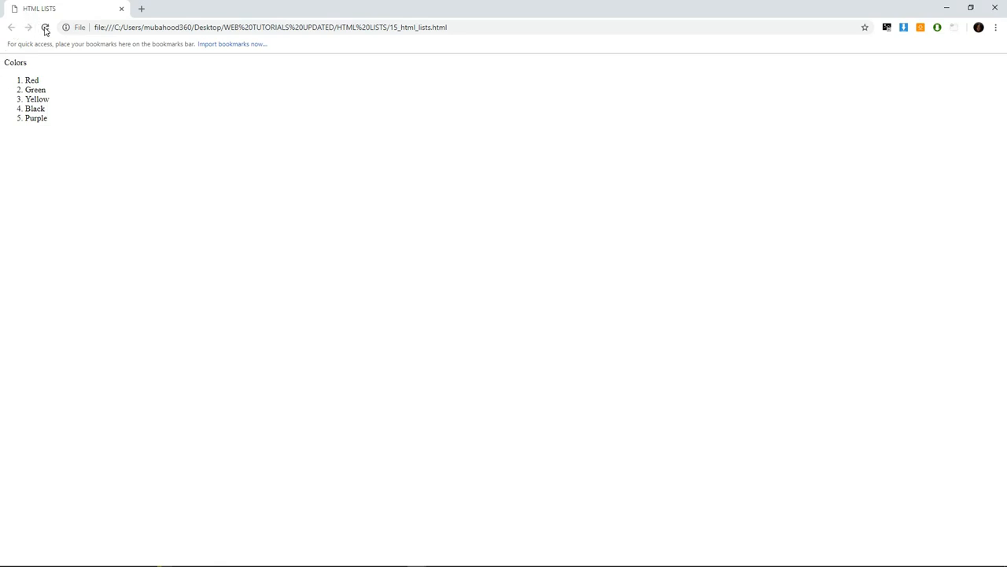
pyautogui.click(44, 26)
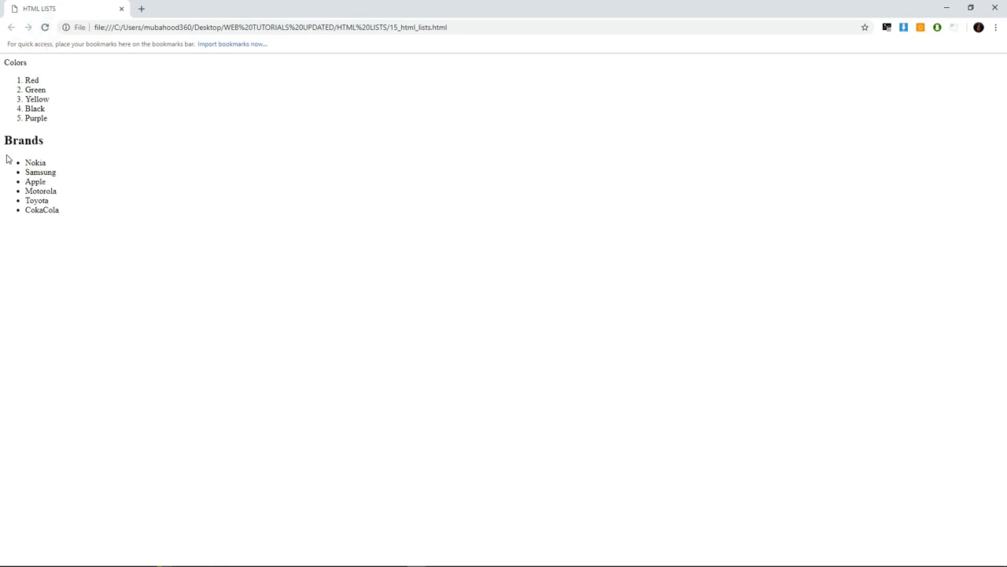
pyautogui.moveTo(27, 162)
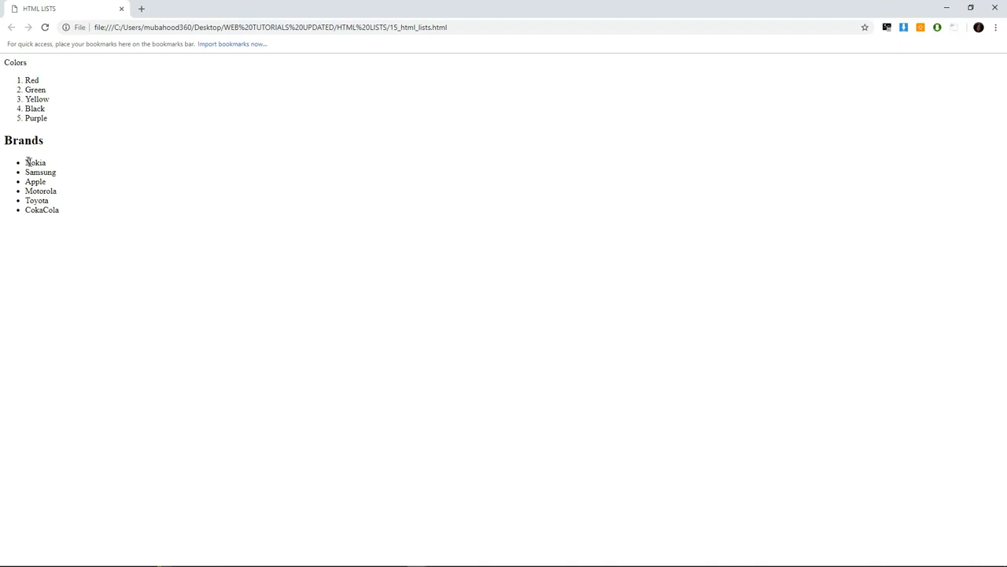
pyautogui.moveTo(28, 163)
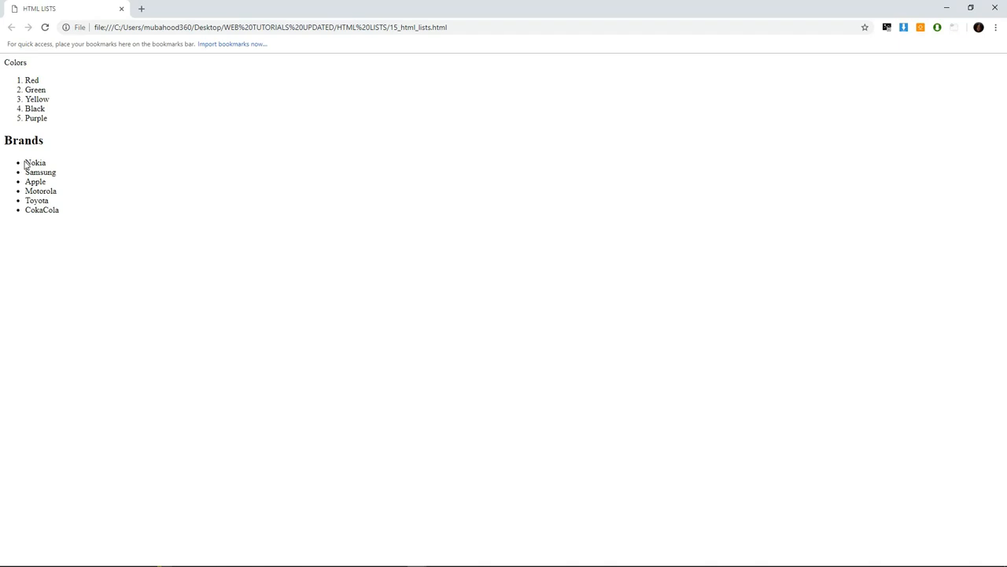
pyautogui.moveTo(10, 173)
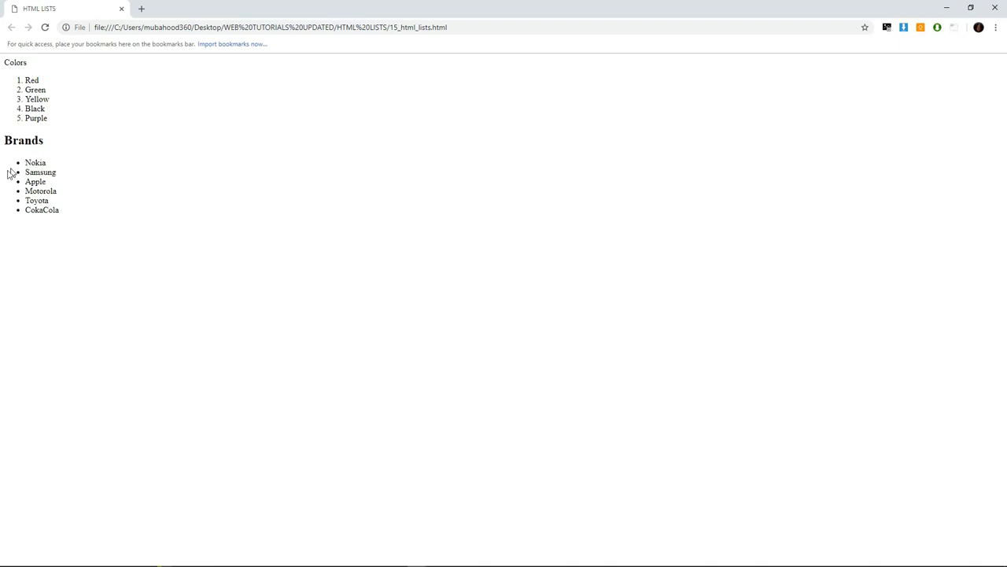
pyautogui.moveTo(85, 239)
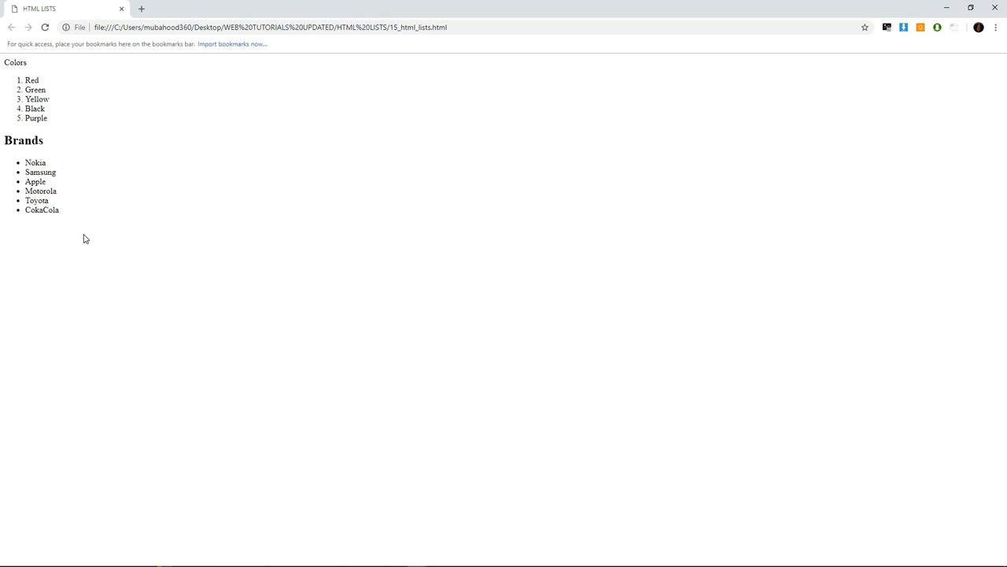
pyautogui.moveTo(47, 191); pyautogui.dragTo(59, 210)
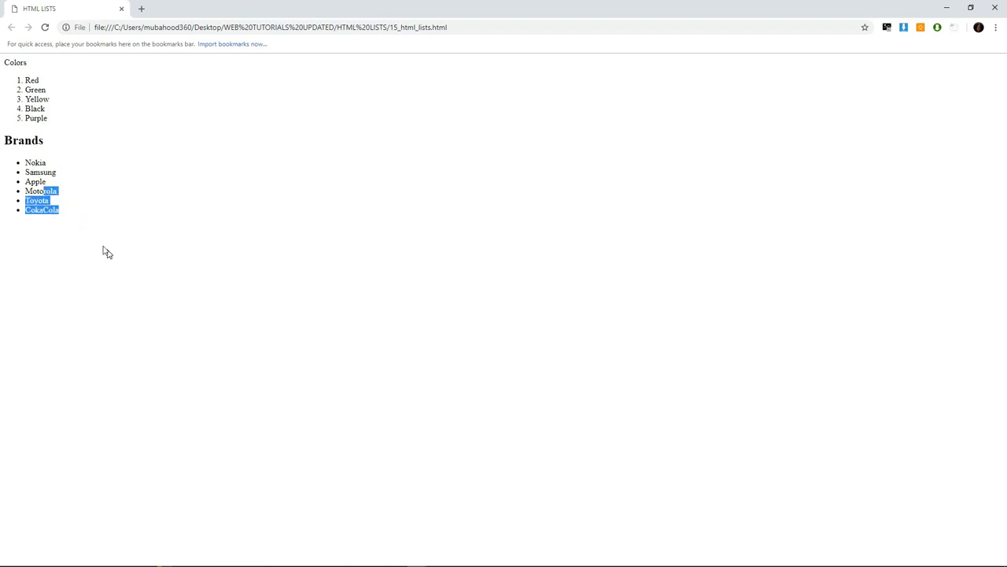
pyautogui.moveTo(34, 71)
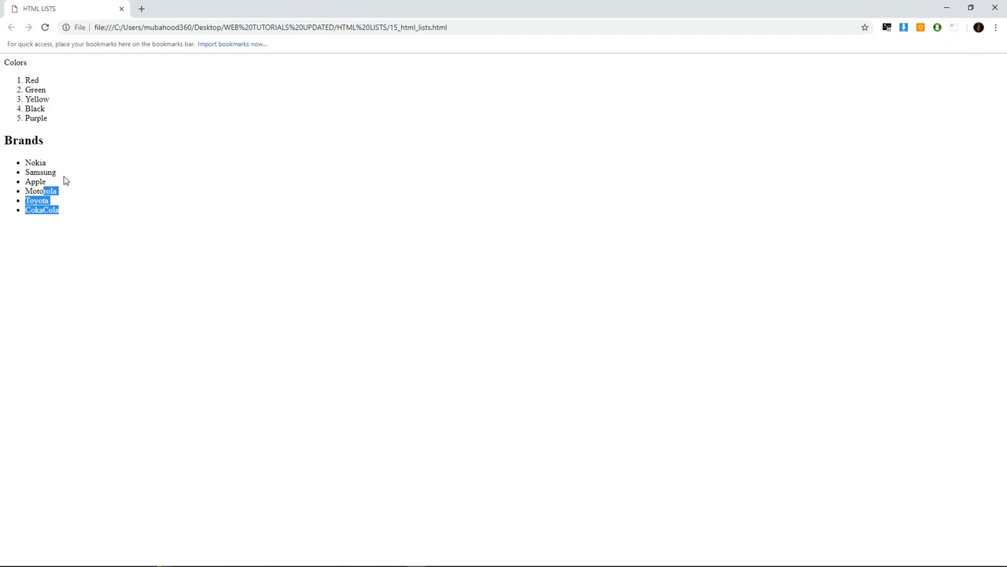
pyautogui.moveTo(8, 50)
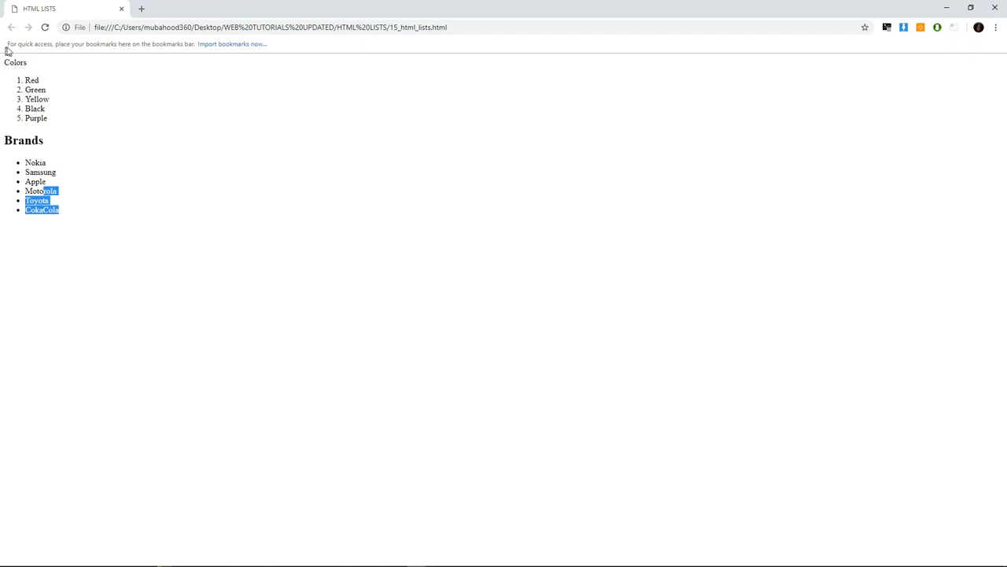
pyautogui.moveTo(93, 112)
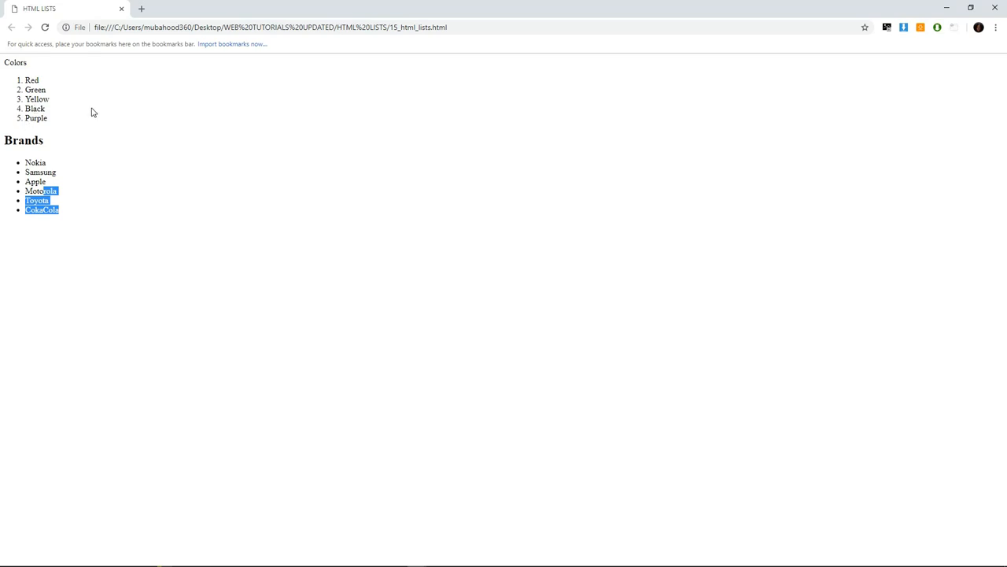
pyautogui.moveTo(174, 170)
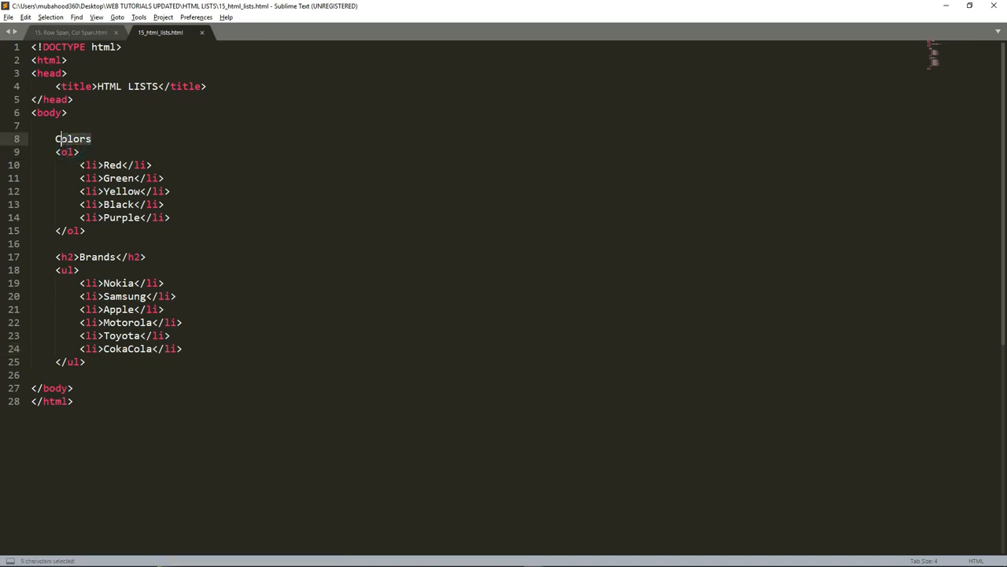
# Wrap Colors in h2 tags and add an empty type attribute to <ol>
pyautogui.write('h2>')
pyautogui.click(515, 151)
pyautogui.write(' type="" ')
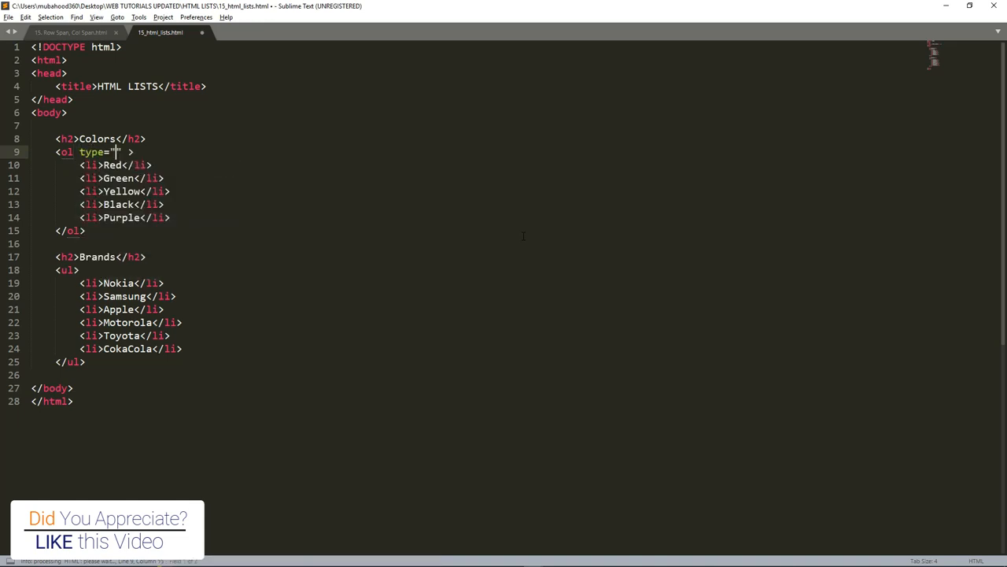
pyautogui.write('a')
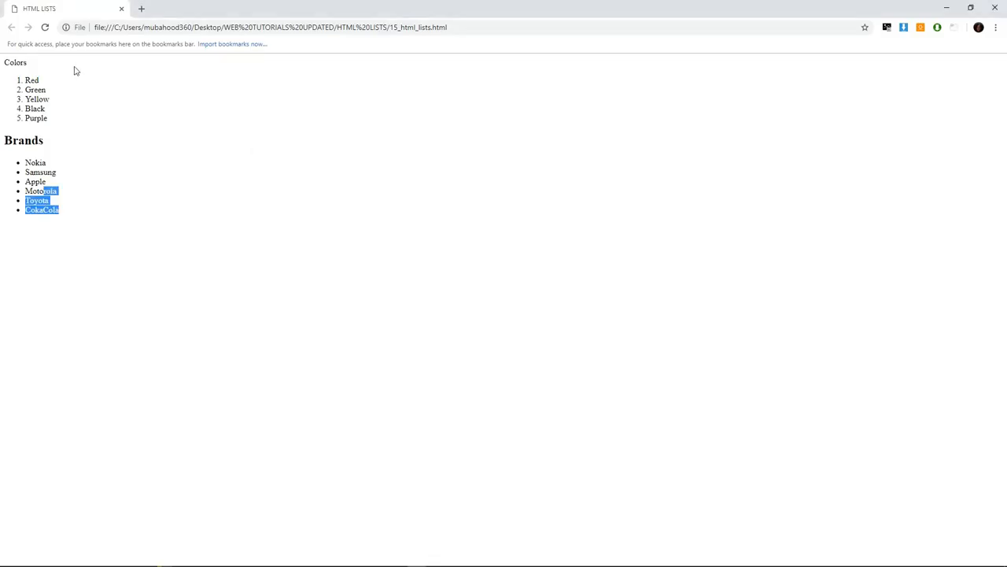
pyautogui.click(44, 26)
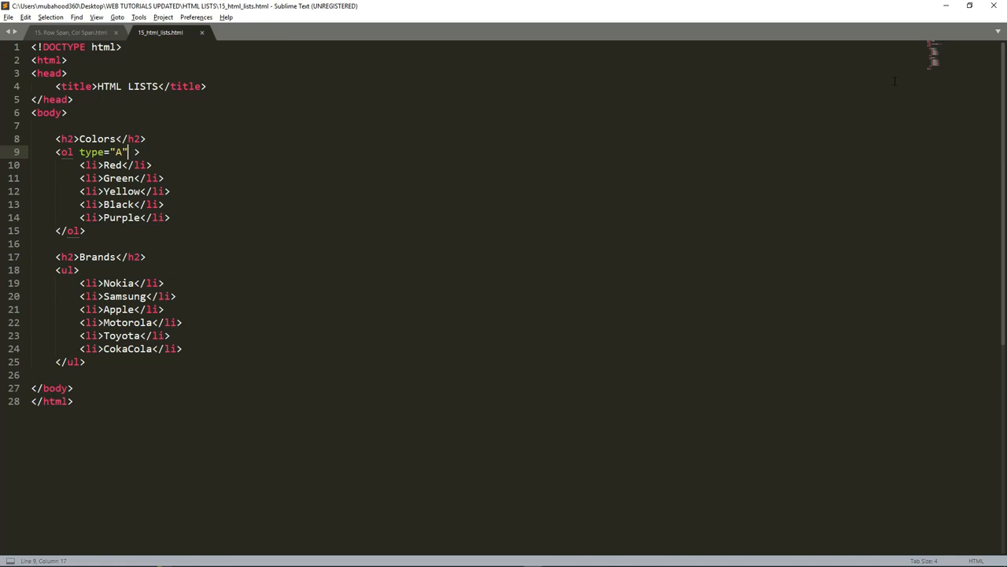
# Add a style attribute with list-style: none to the Brands <ul> tag
pyautogui.click(124, 256)
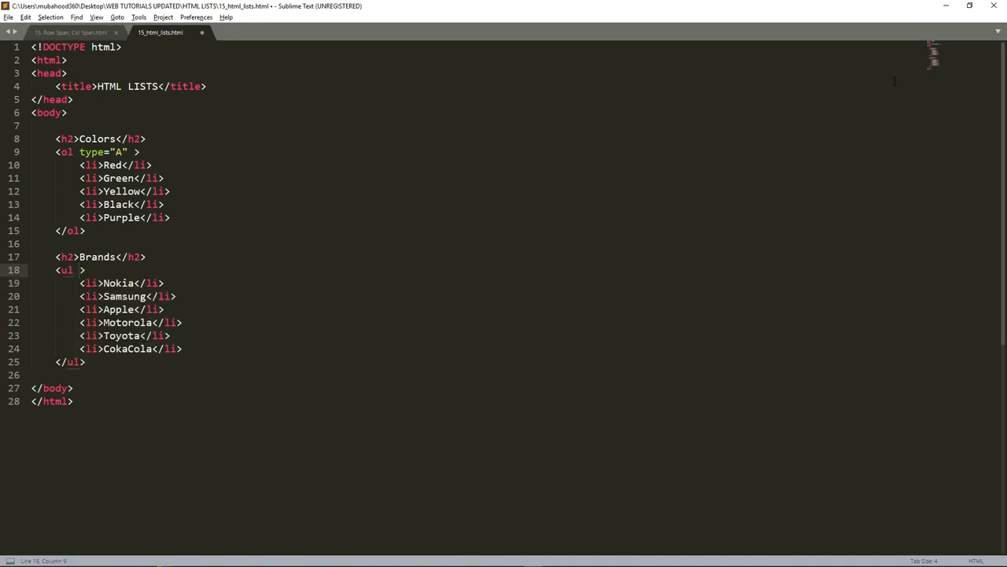
pyautogui.write('STY')
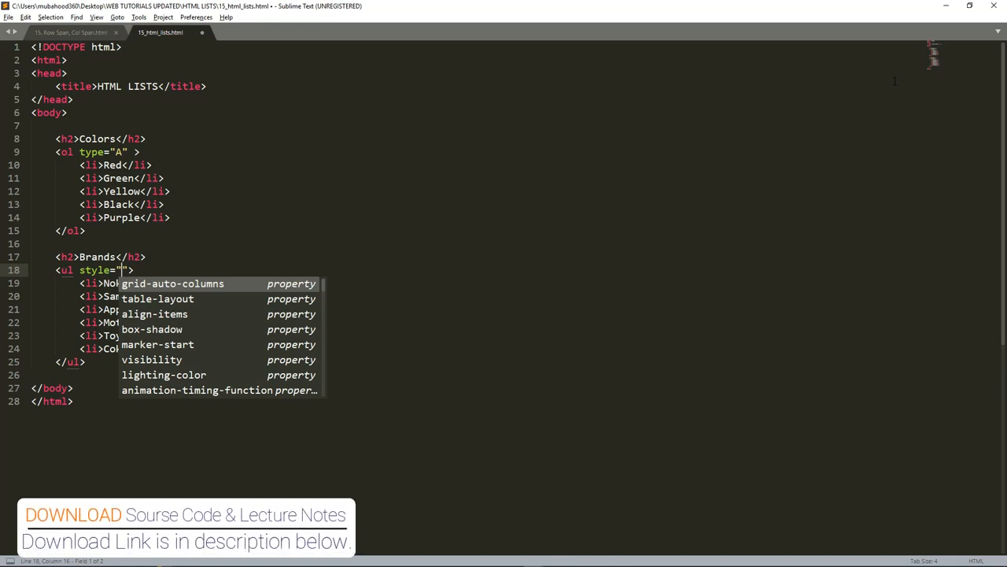
pyautogui.write('liss')
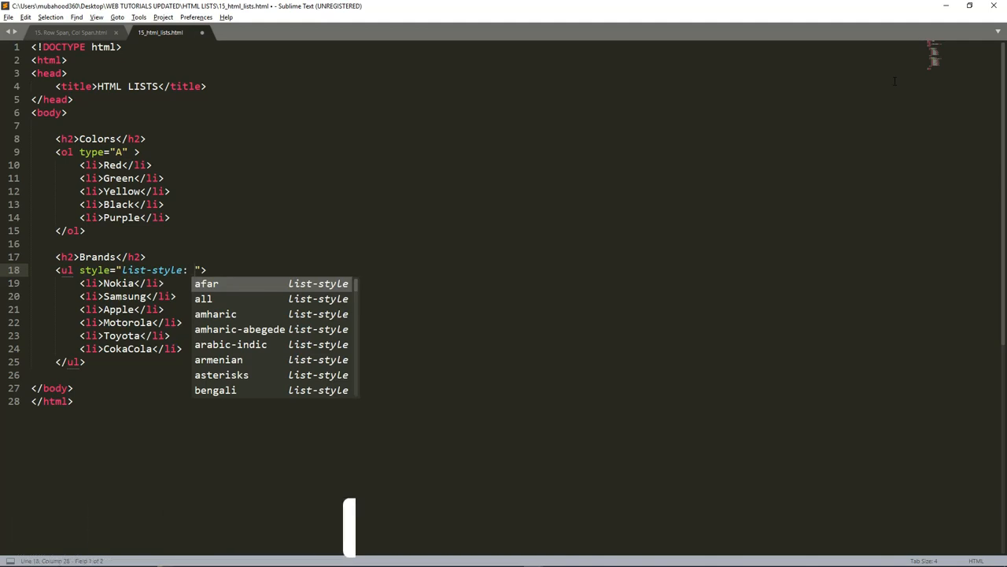
pyautogui.write('no')
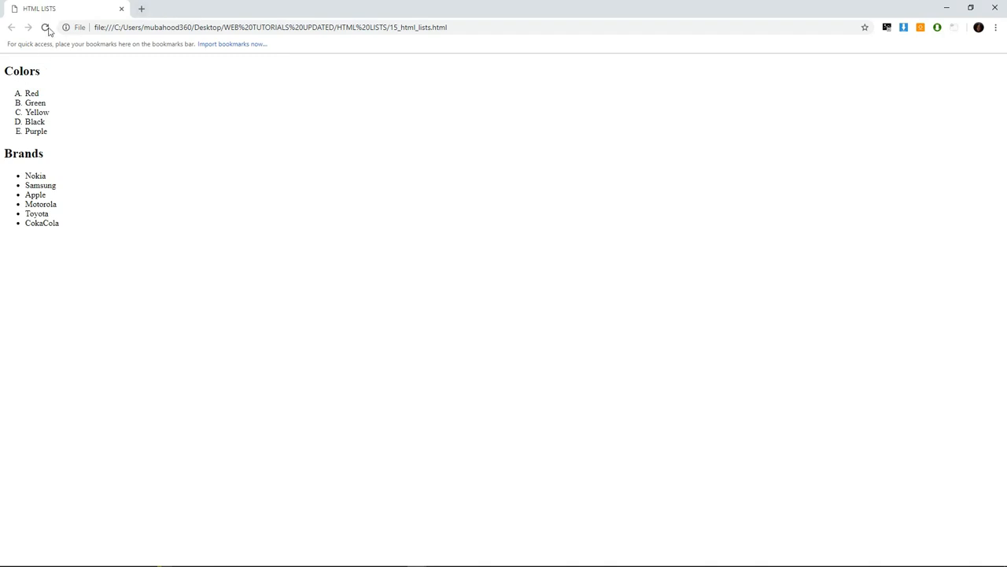
# Reload Chrome to see the bullet-free Brands list, and save the HTML file
pyautogui.click(44, 27)
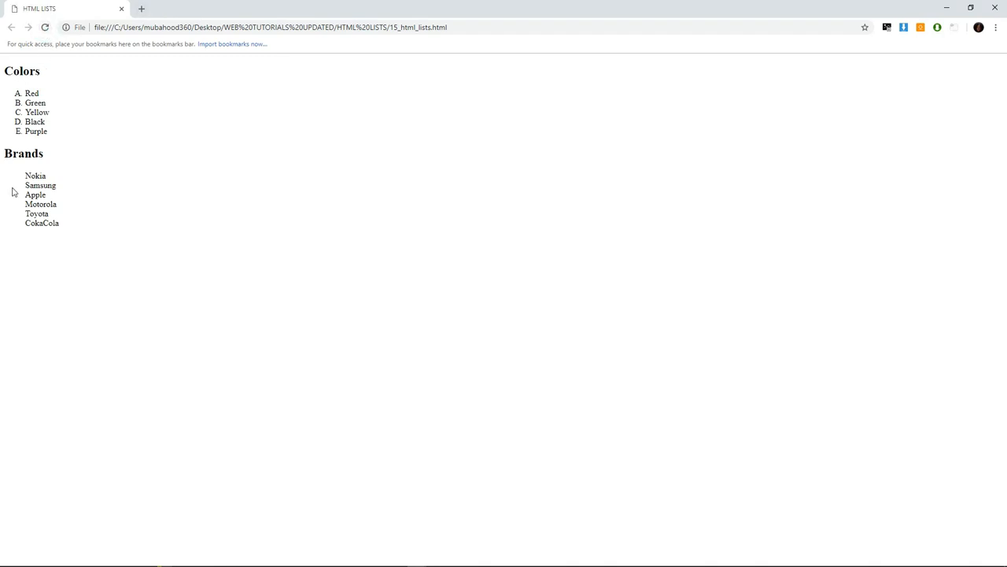
pyautogui.moveTo(8, 239)
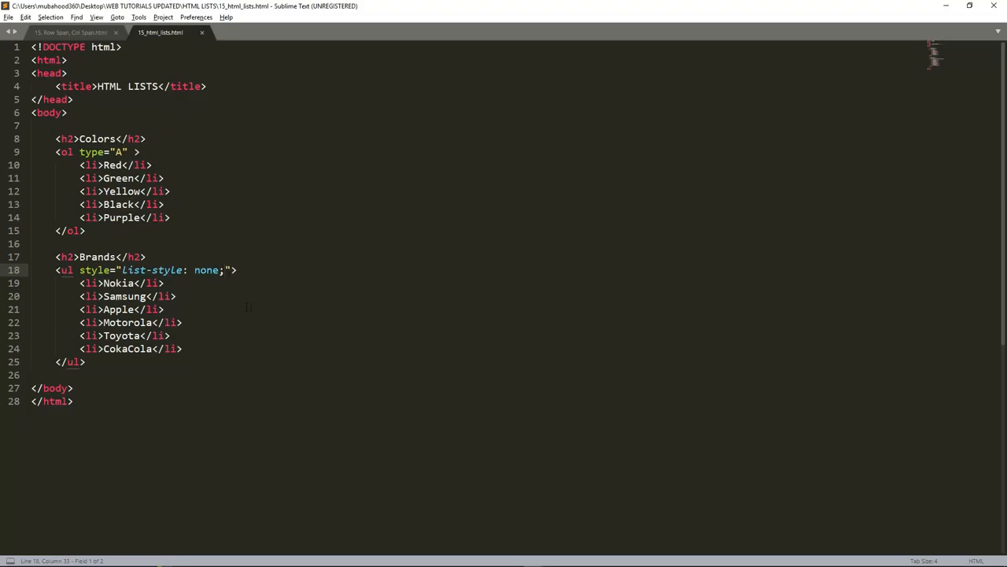
pyautogui.press('ctrl+s')
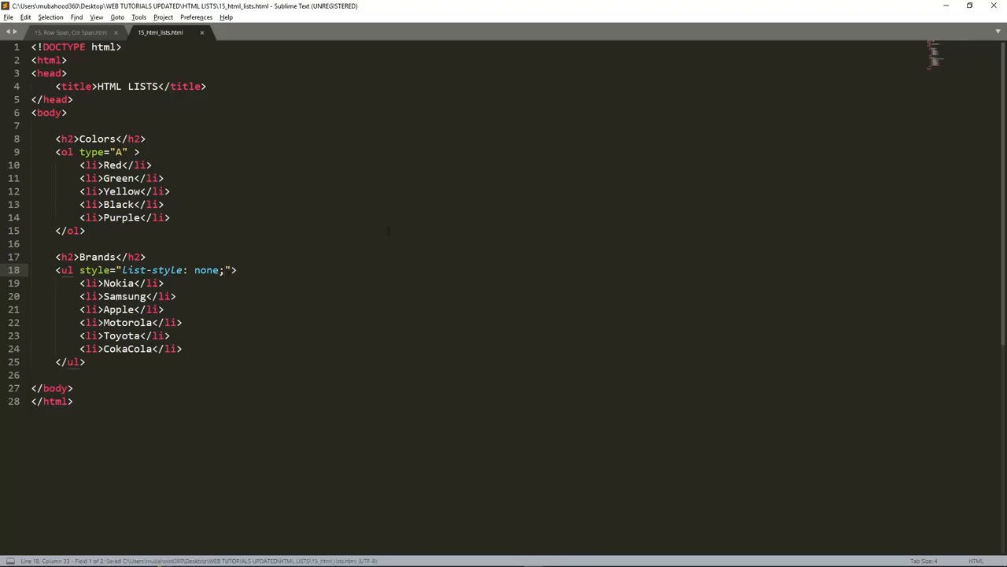